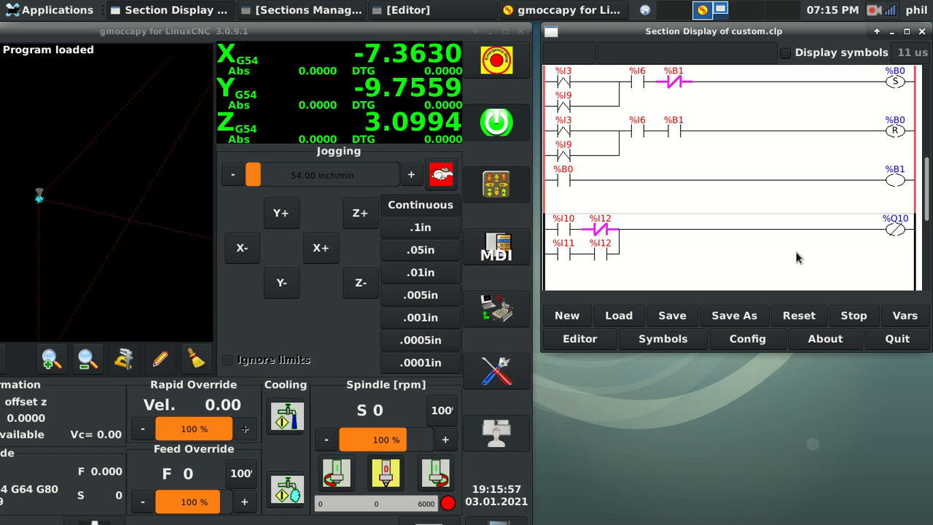
mouse_move(745, 224)
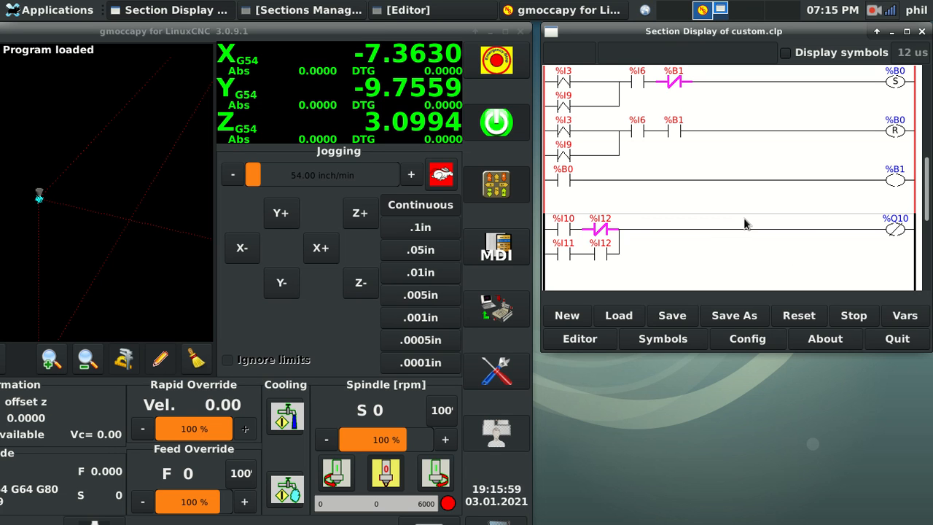
mouse_move(526, 212)
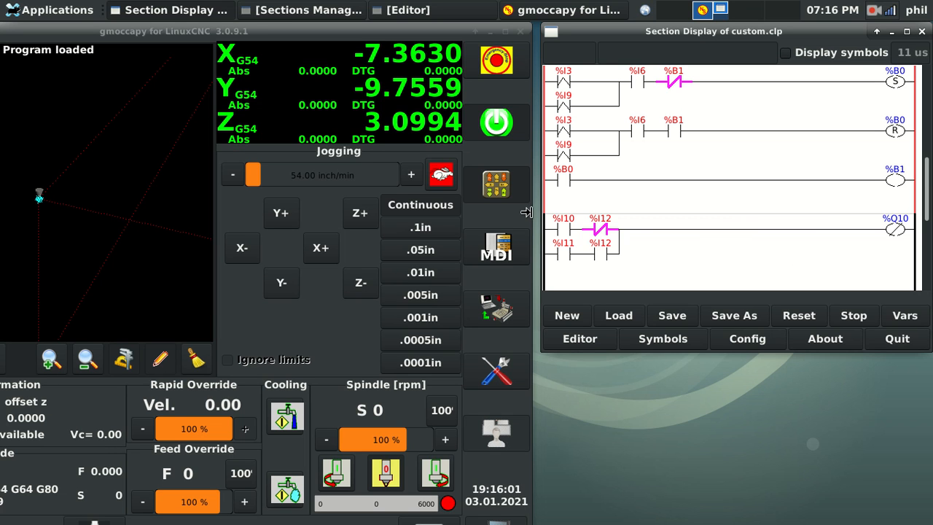
mouse_move(650, 271)
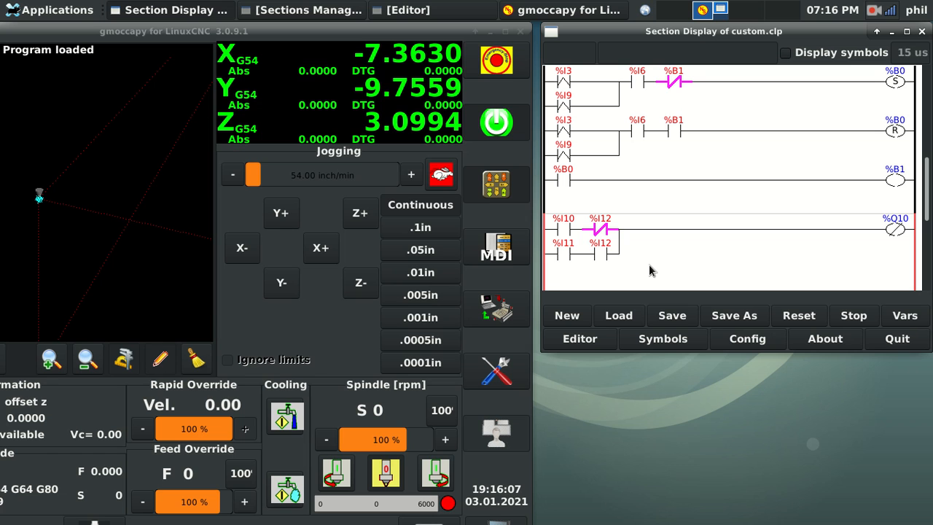
mouse_move(662, 240)
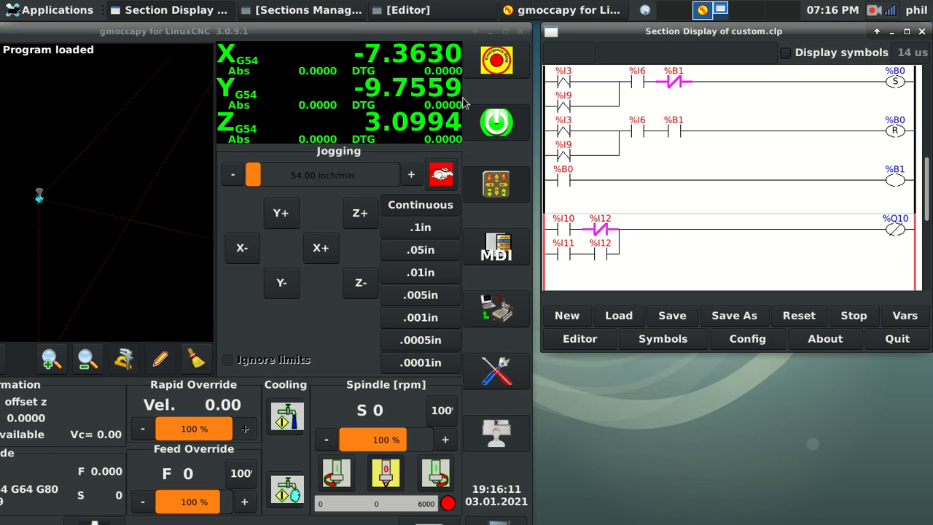
mouse_move(510, 99)
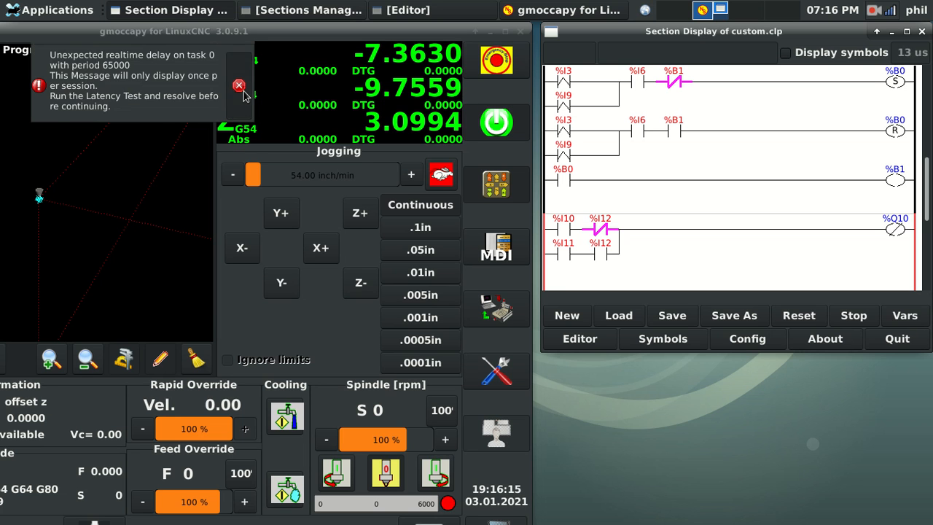
Dismiss the gmoccapy realtime delay error message with its red close button.
left_click(239, 85)
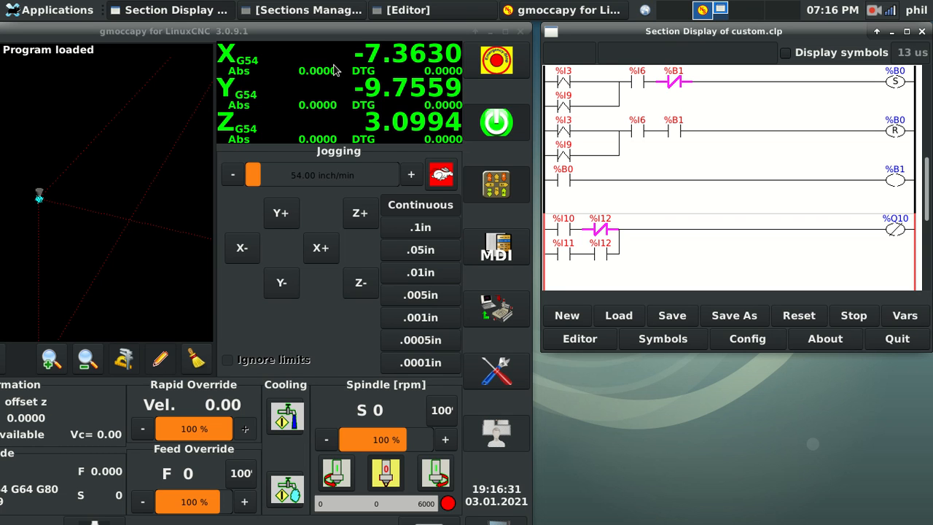
mouse_move(628, 253)
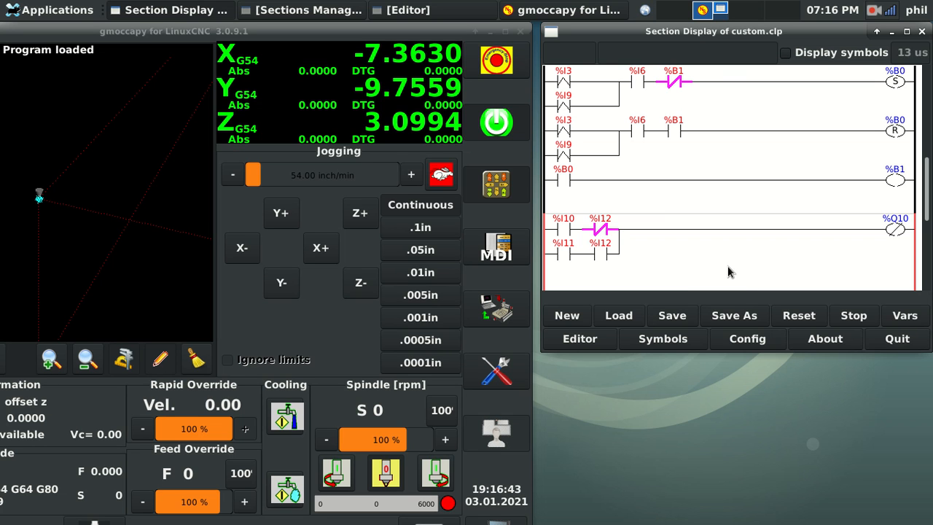
mouse_move(641, 250)
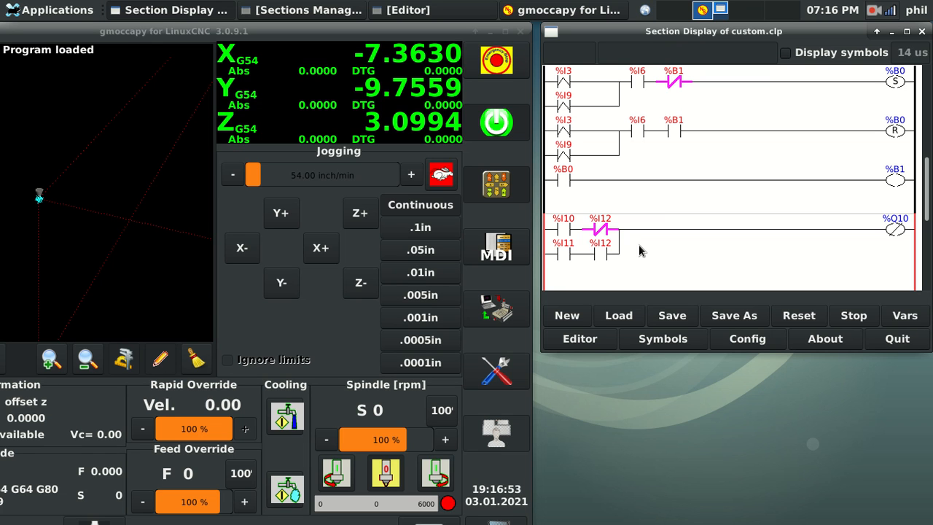
mouse_move(558, 194)
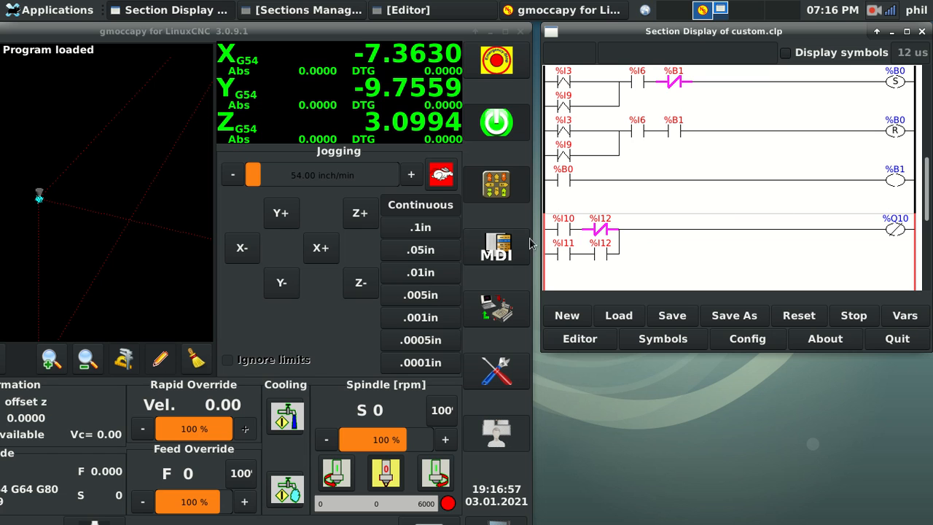
mouse_move(168, 33)
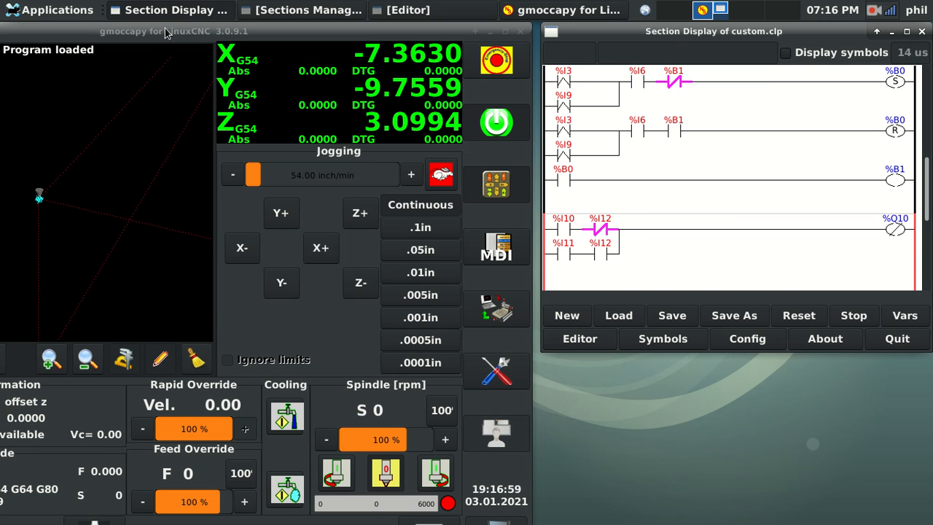
mouse_move(298, 133)
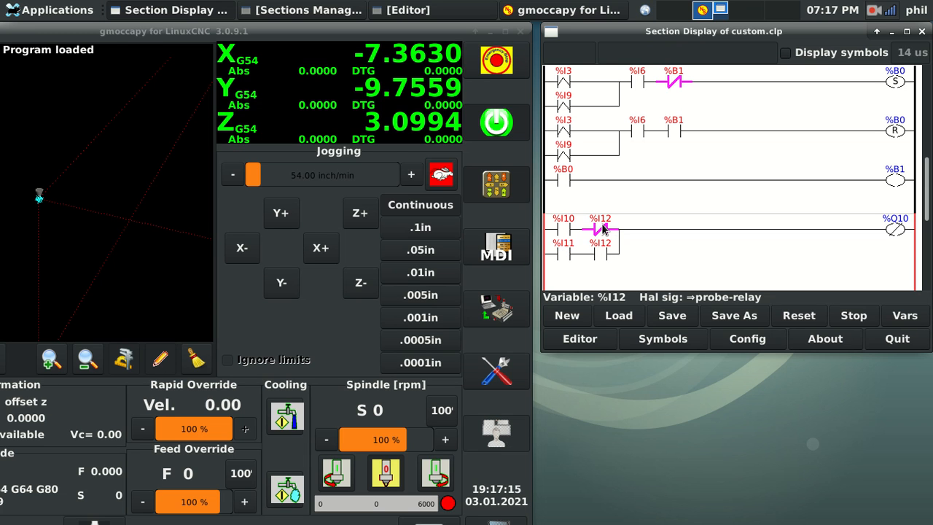
mouse_move(602, 245)
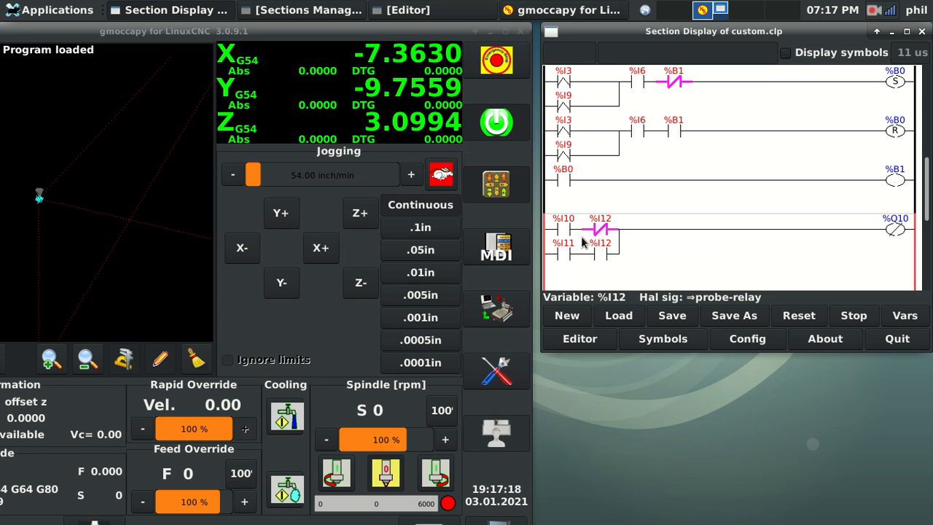
mouse_move(610, 232)
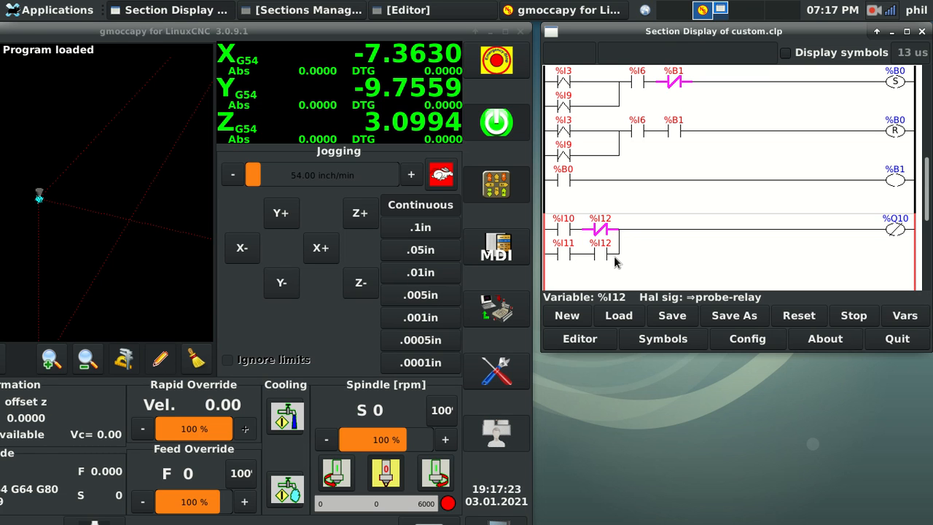
mouse_move(605, 263)
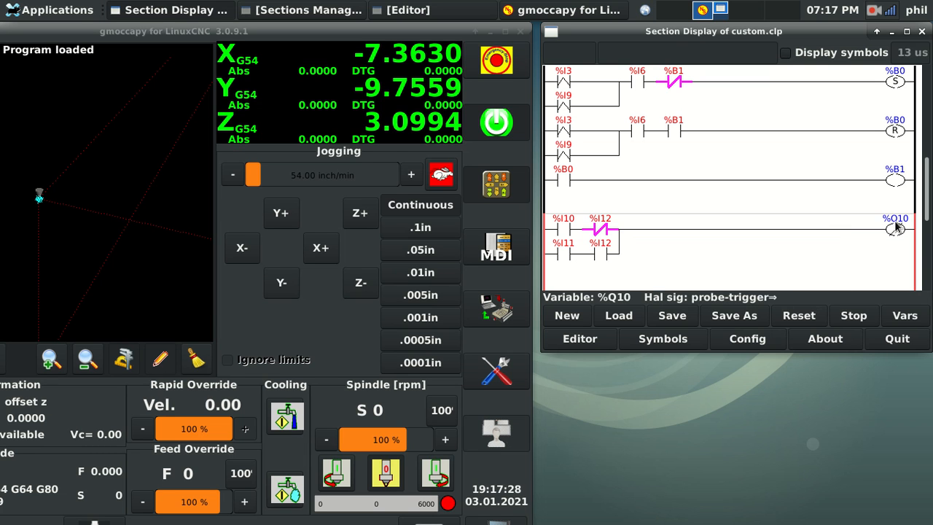
mouse_move(854, 246)
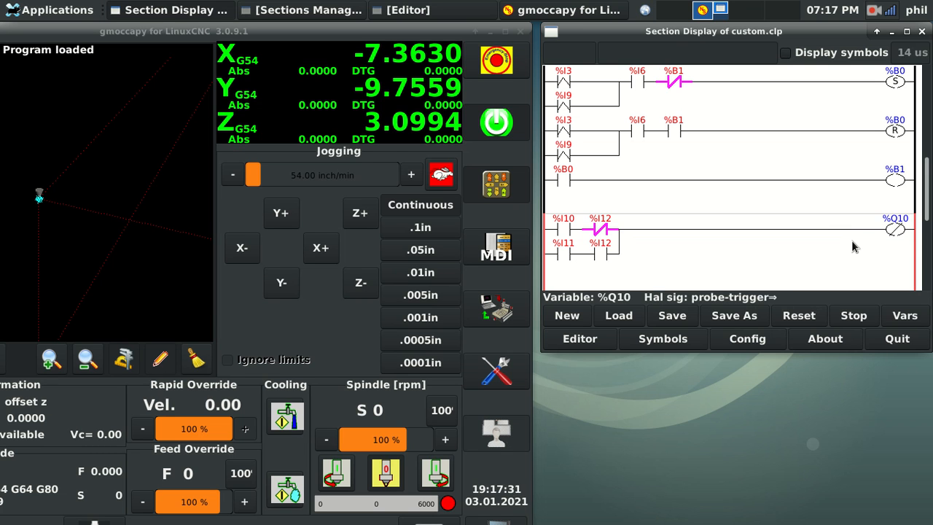
mouse_move(717, 204)
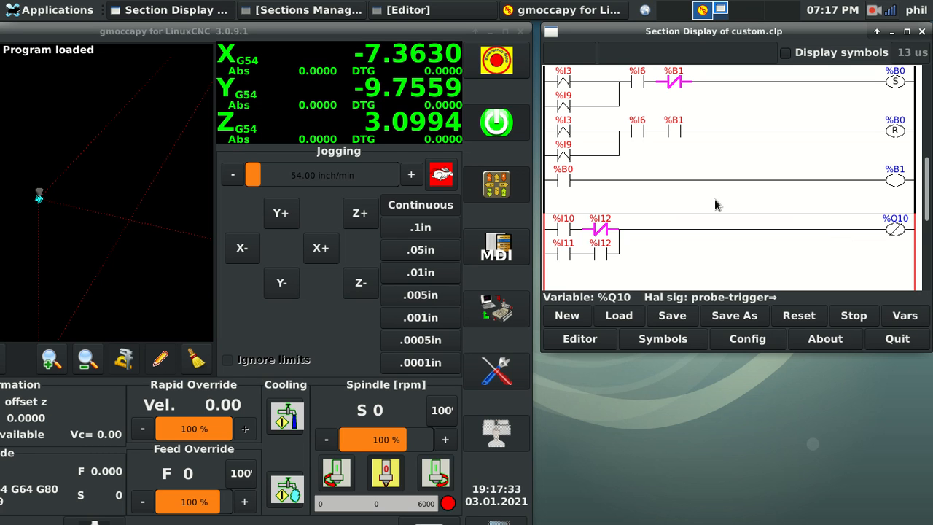
mouse_move(862, 223)
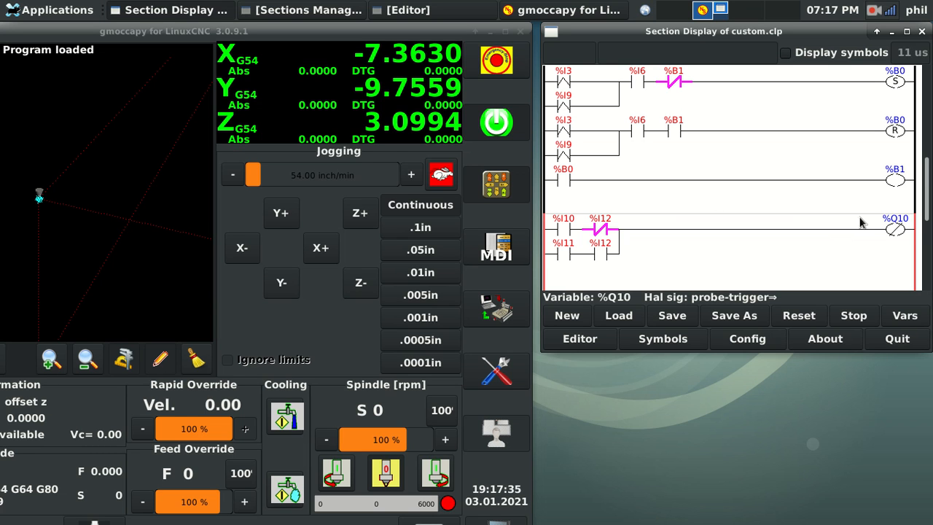
mouse_move(724, 260)
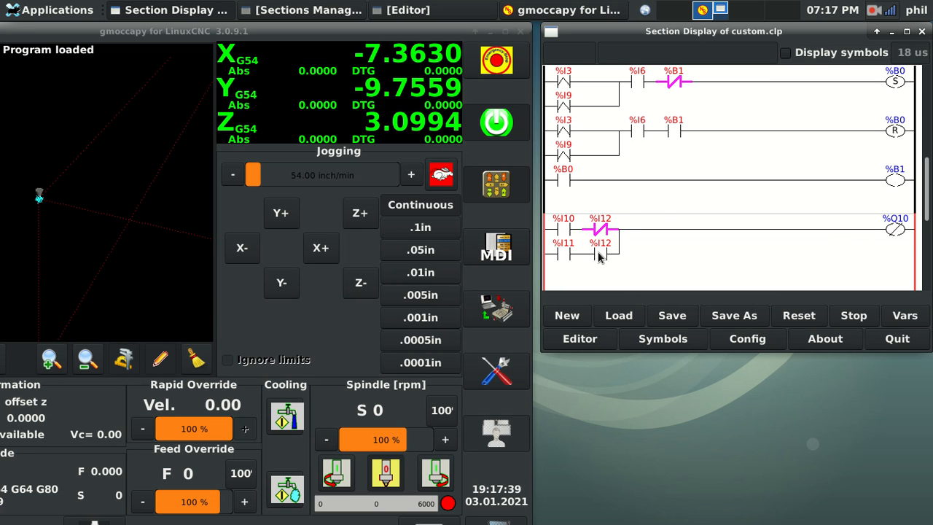
mouse_move(562, 226)
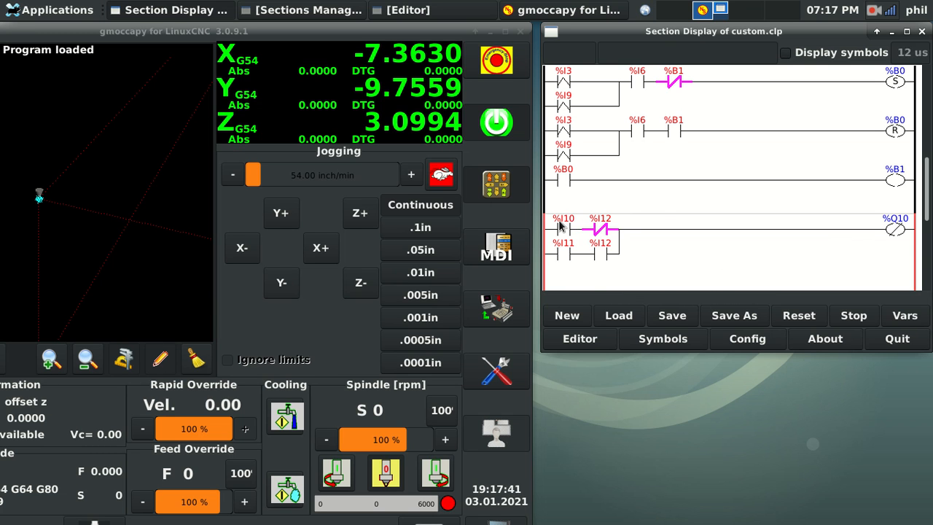
mouse_move(908, 239)
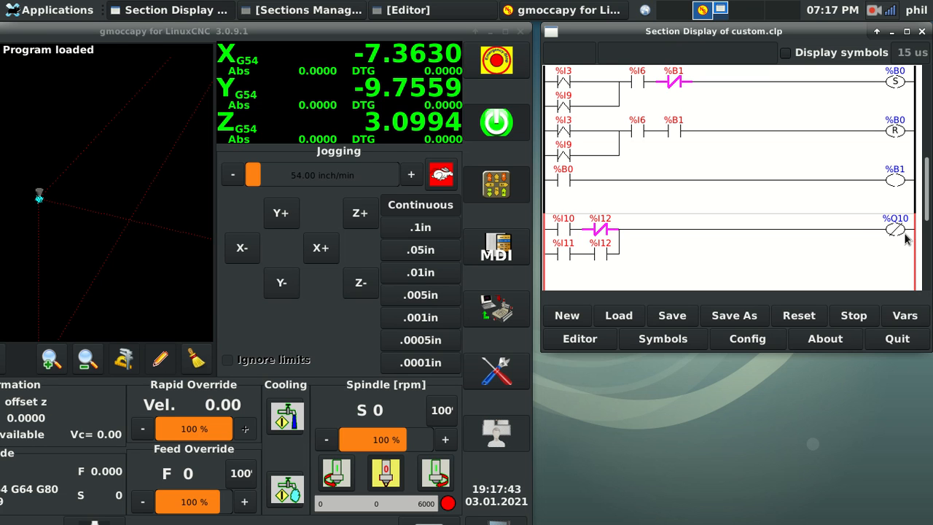
mouse_move(909, 231)
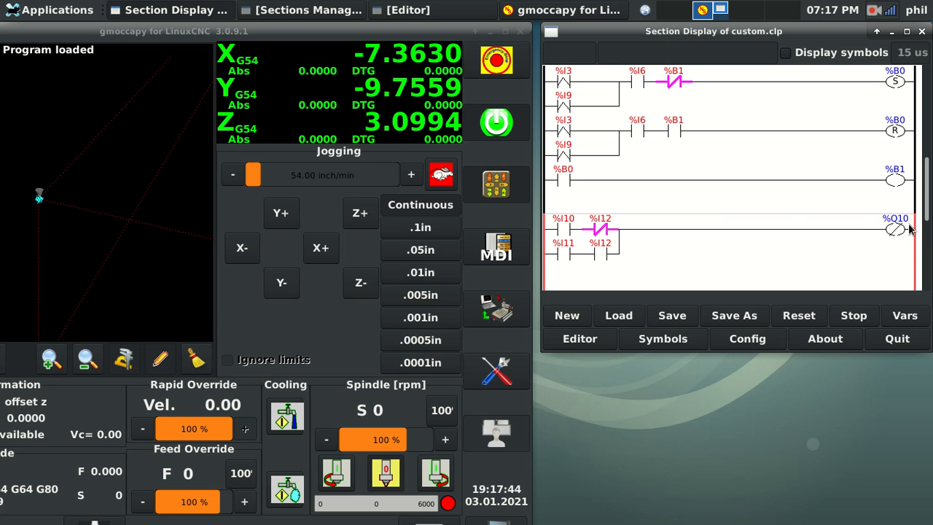
mouse_move(730, 194)
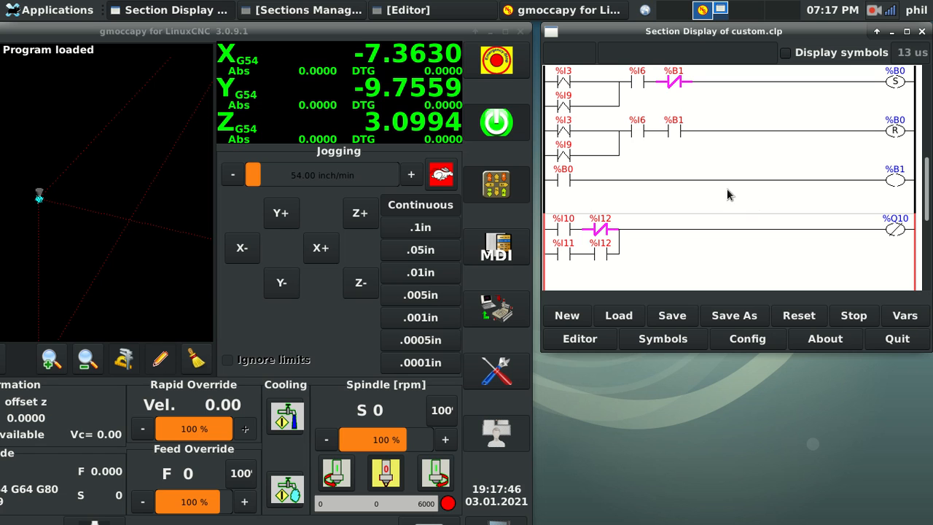
mouse_move(640, 136)
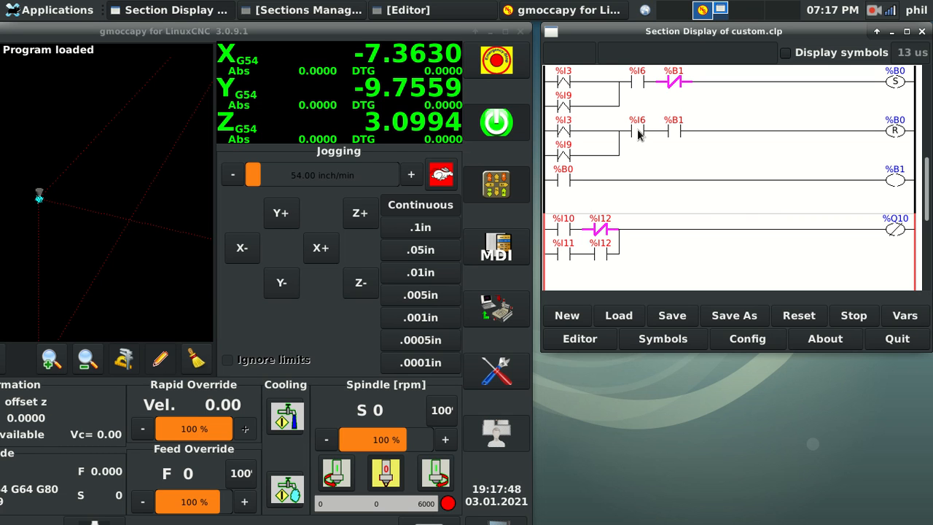
mouse_move(602, 229)
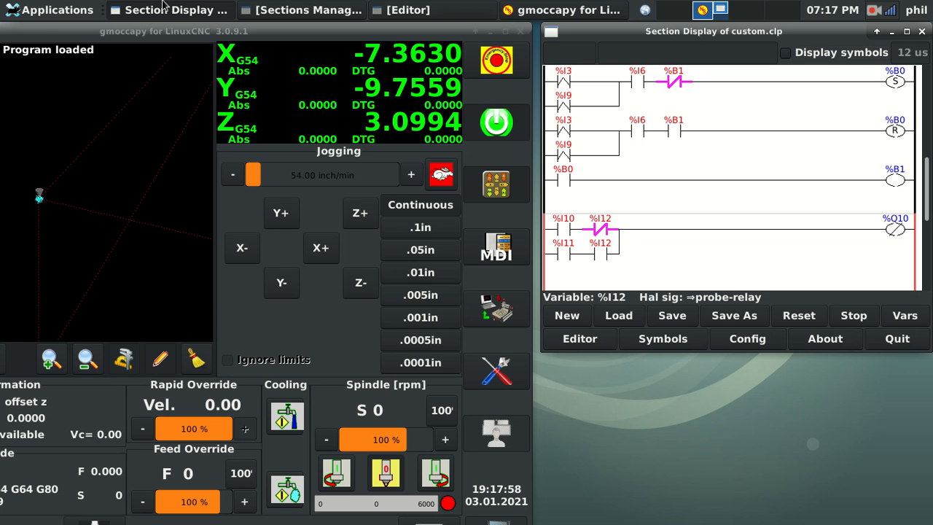
Launch the file manager, browse to linuxcnc/nc_files/m_codes and bring up the M144 script's actions.
left_click(49, 10)
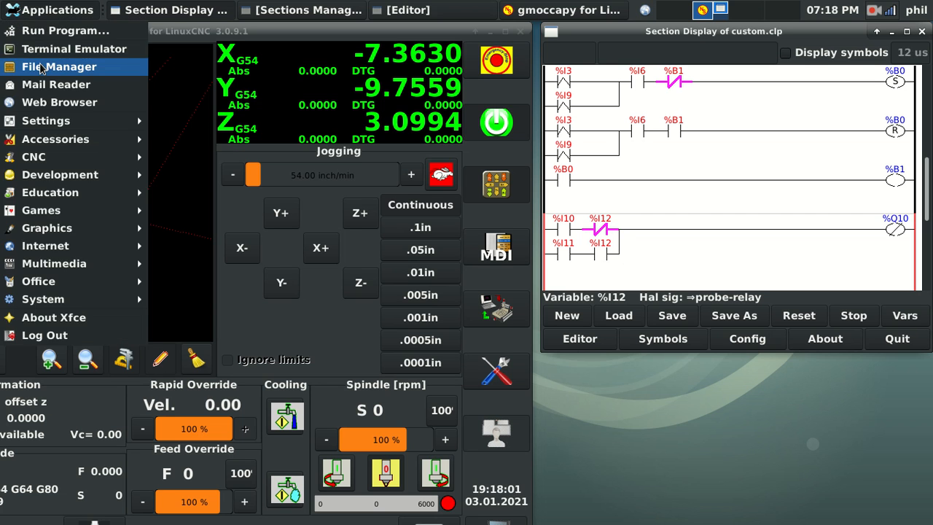
left_click(59, 66)
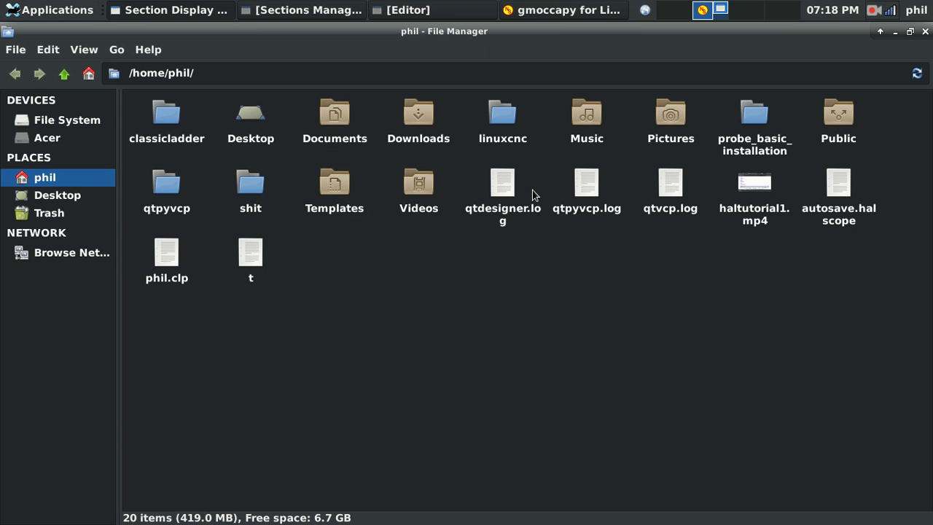
double_click(503, 113)
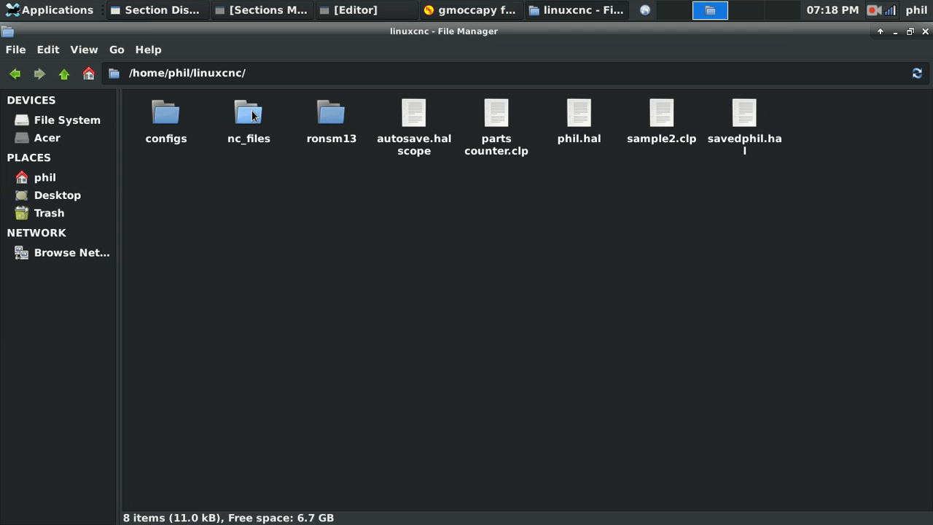
double_click(249, 113)
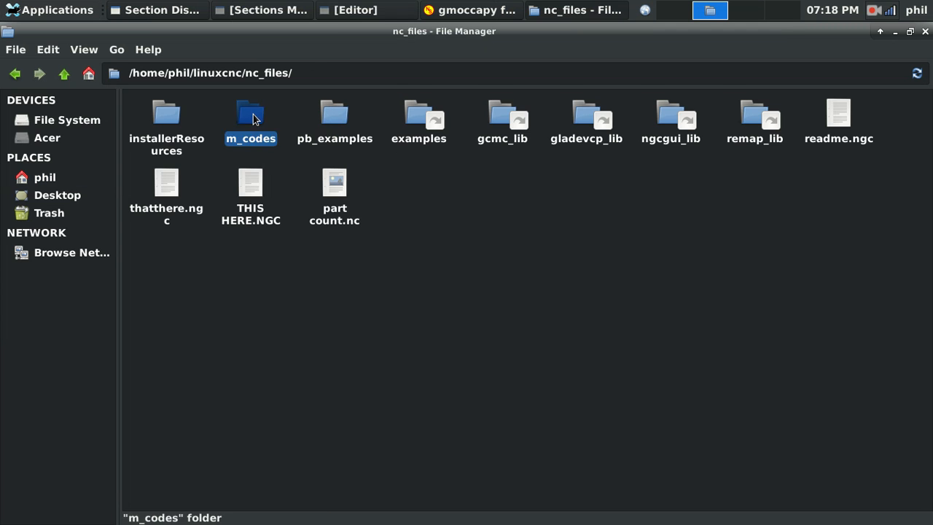
double_click(250, 117)
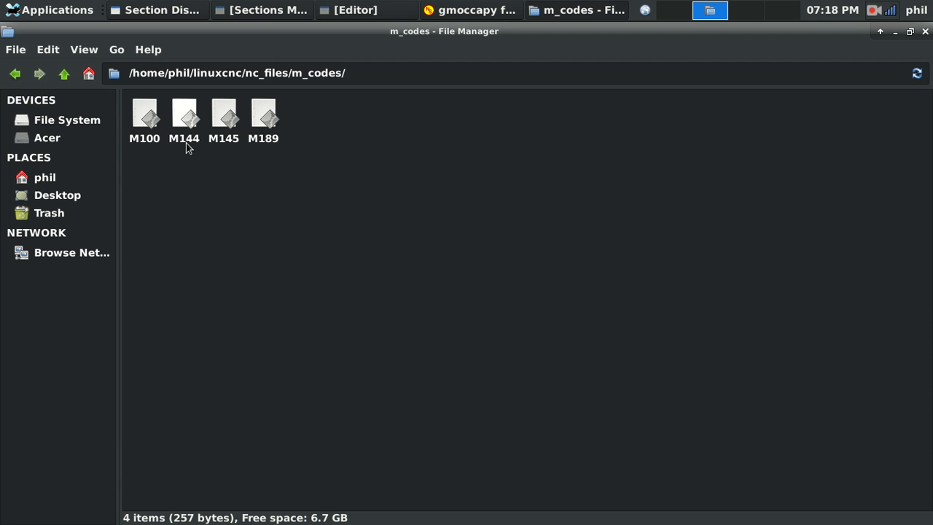
mouse_move(225, 181)
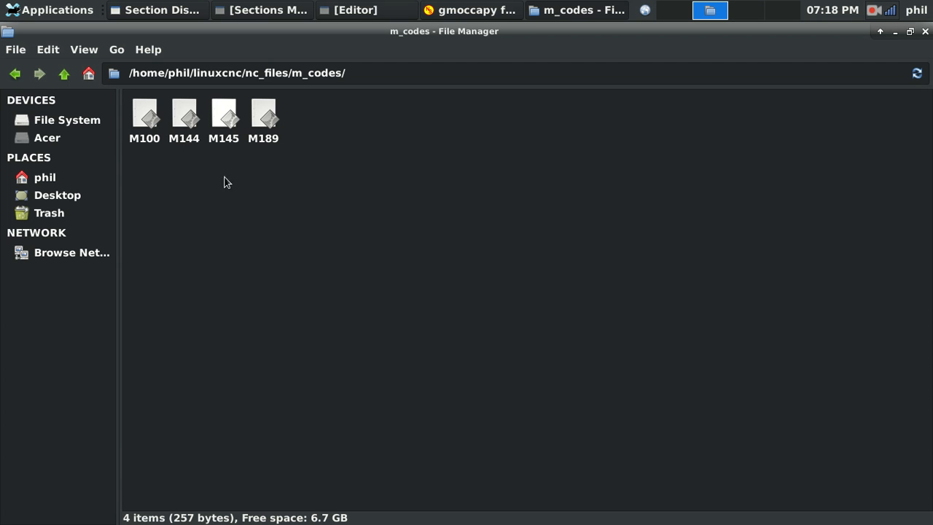
right_click(184, 117)
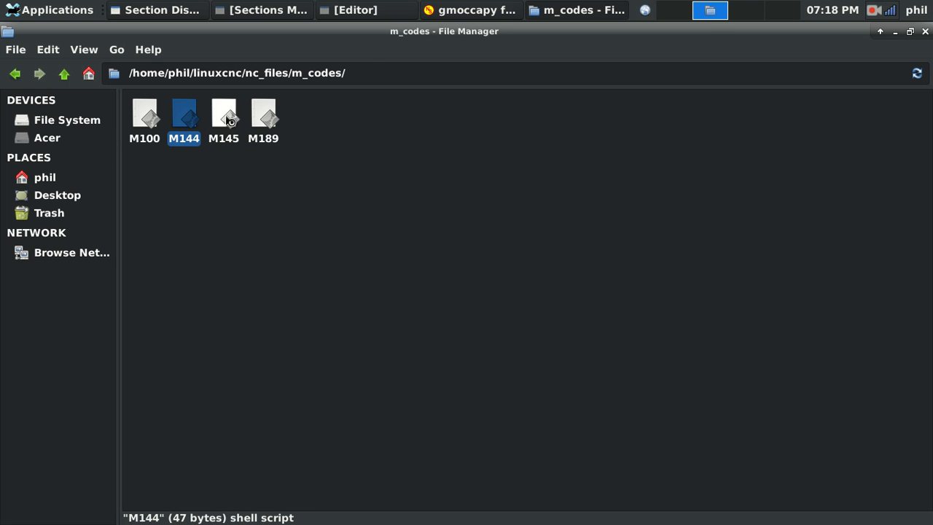
right_click(223, 116)
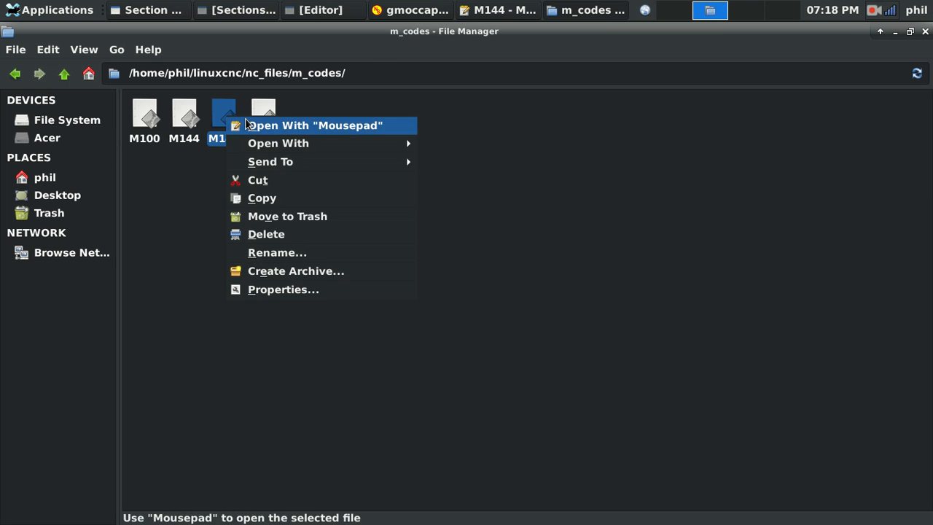
left_click(313, 125)
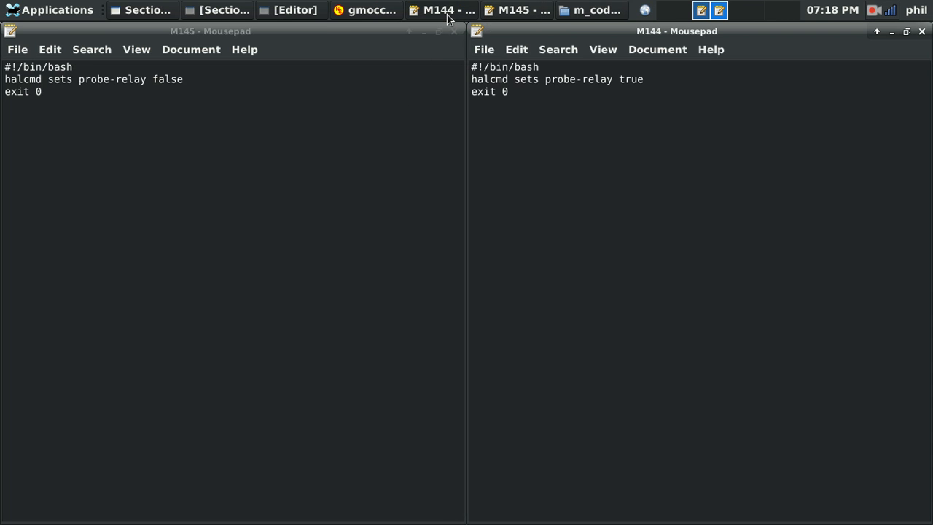
left_click(533, 93)
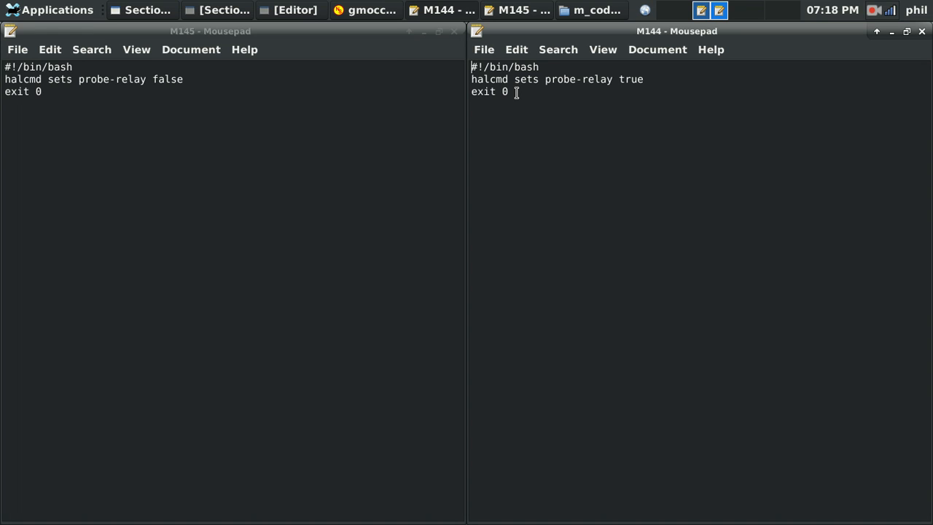
double_click(631, 79)
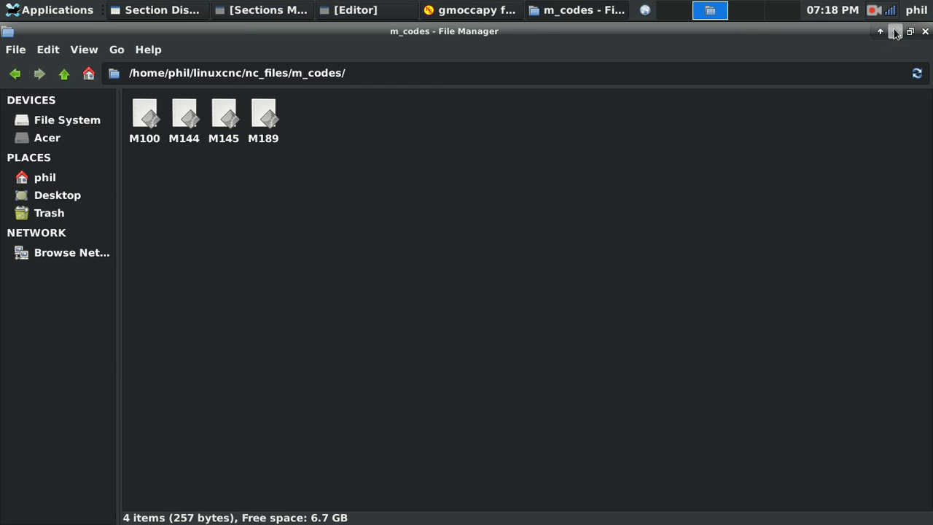
Expand Signals in HAL Configuration and select probe-relay to show its classicladder.0.in-12 link.
left_click(895, 32)
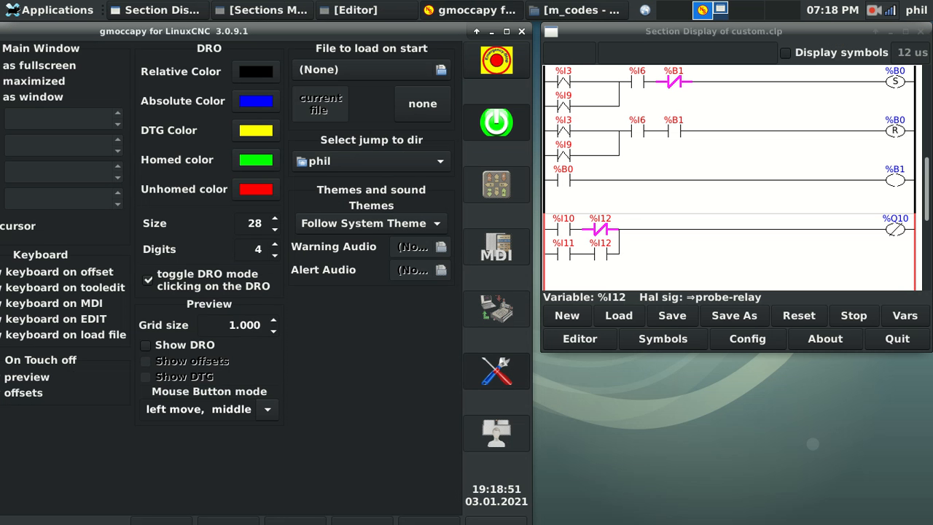
mouse_move(166, 191)
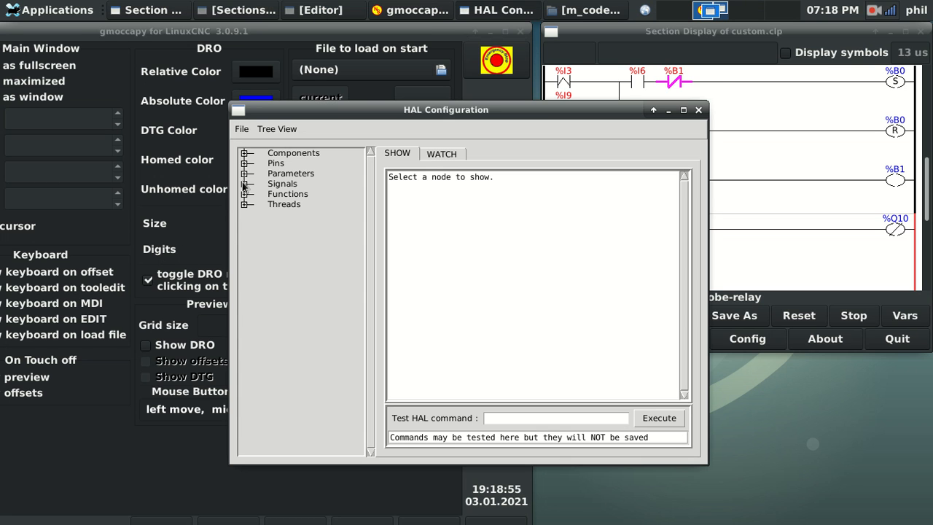
left_click(246, 184)
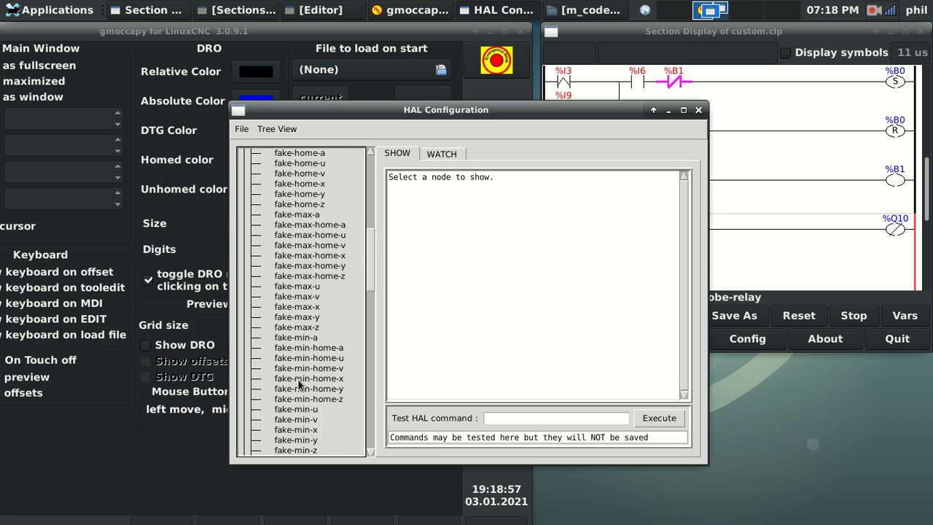
scroll("down", 3)
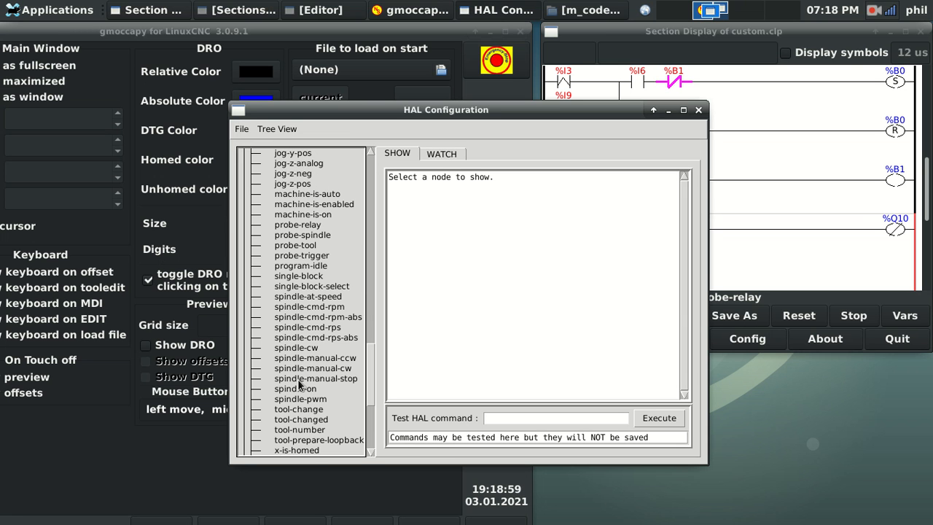
mouse_move(292, 251)
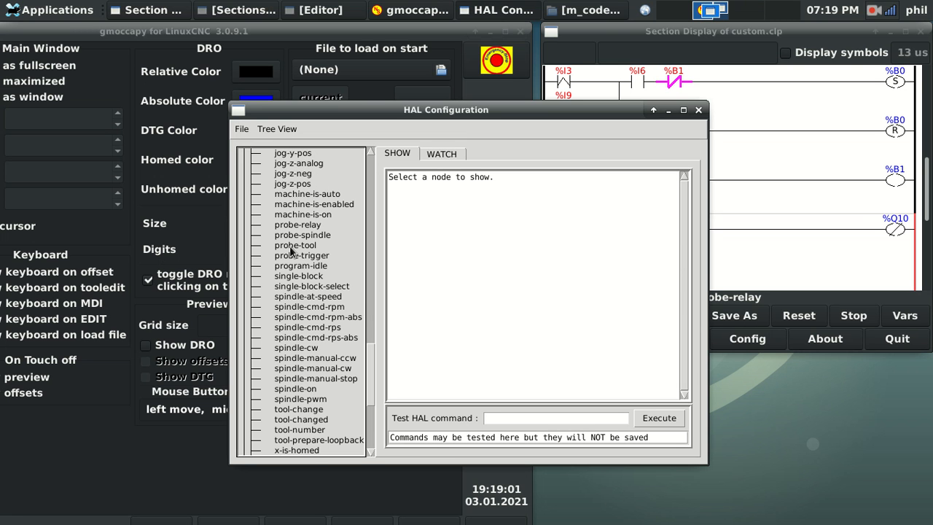
left_click(298, 225)
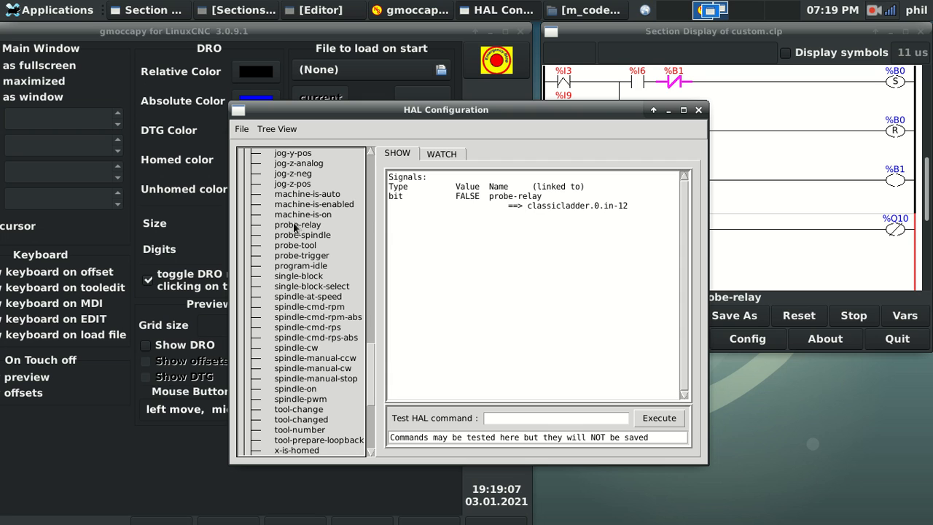
mouse_move(578, 205)
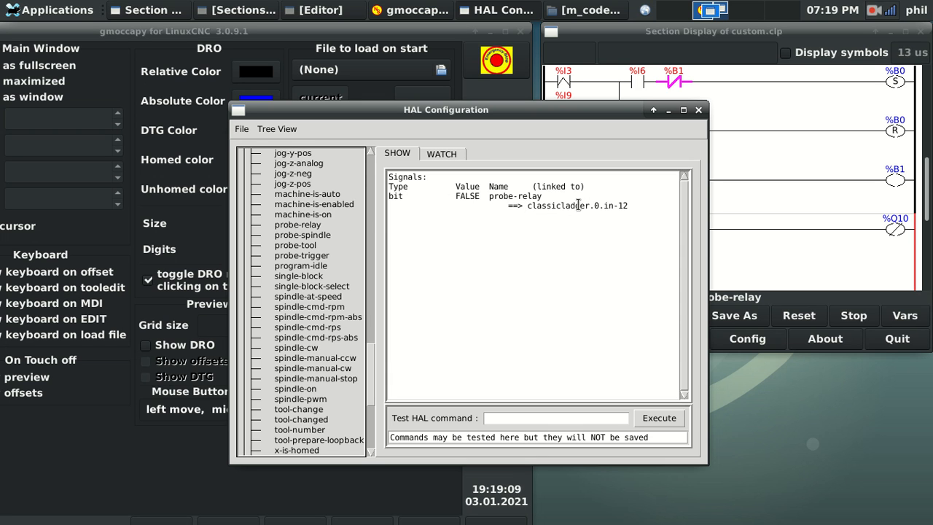
mouse_move(617, 206)
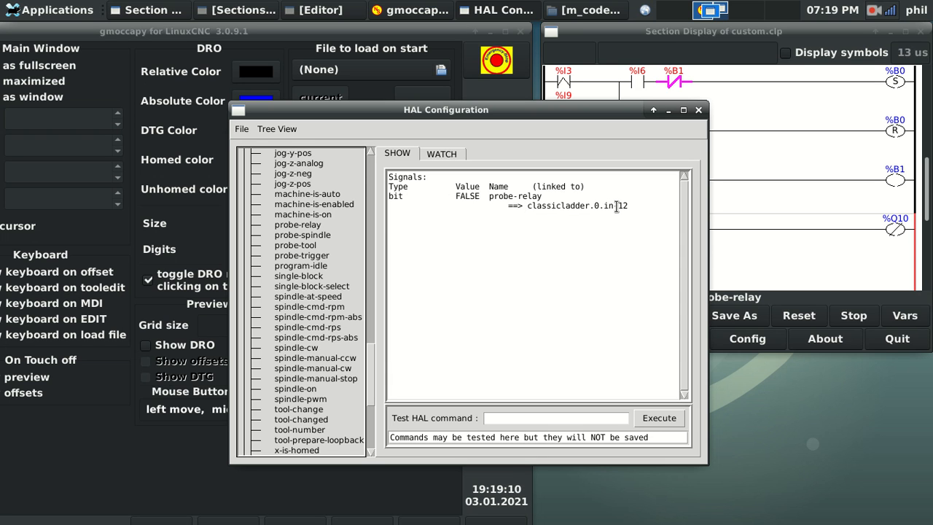
left_click(586, 10)
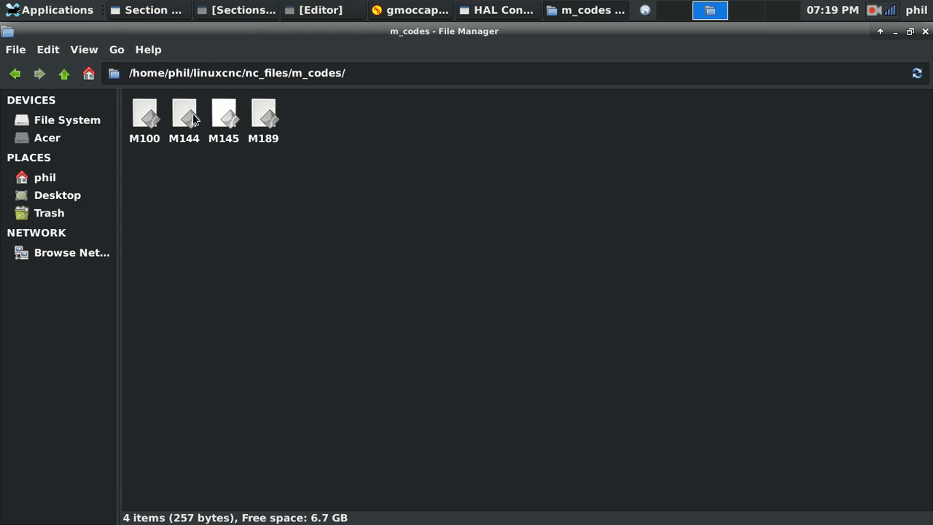
left_click(184, 116)
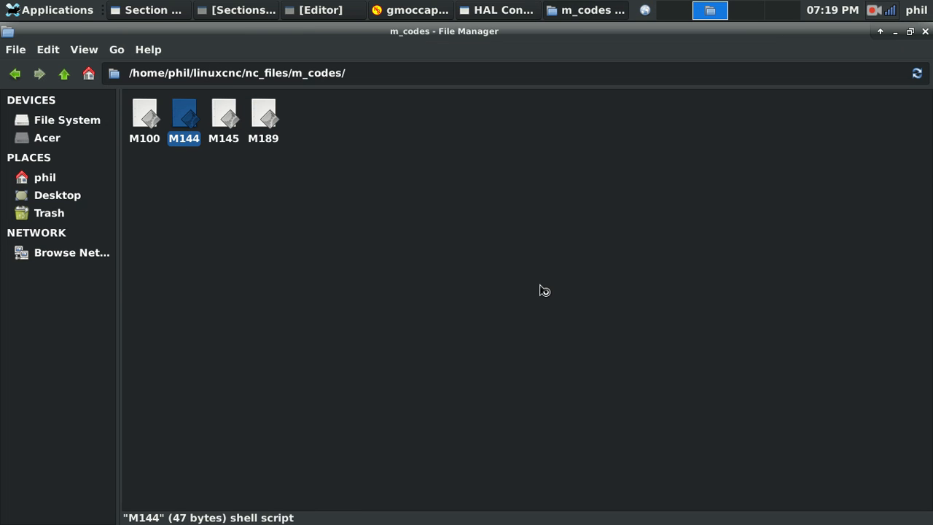
double_click(184, 117)
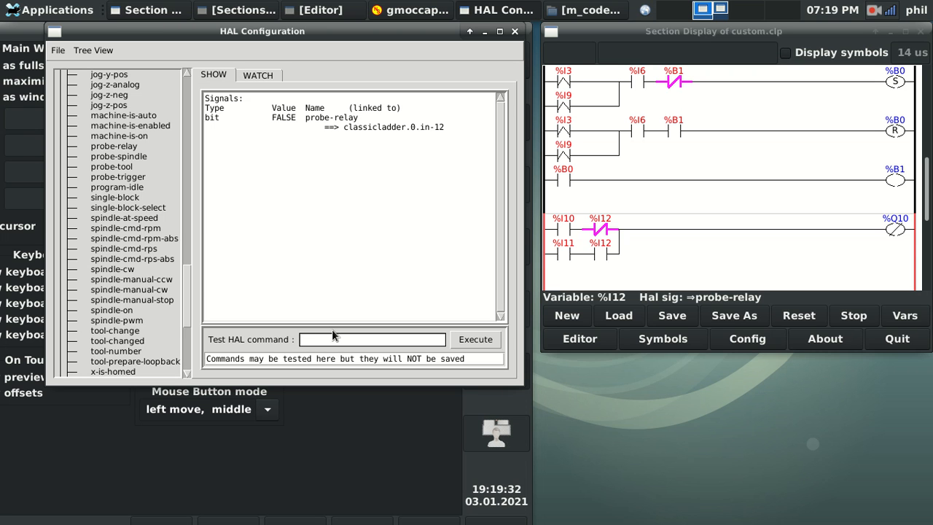
Run the test command 'sets probe-relay true' and watch %I12 turn on.
type("sets")
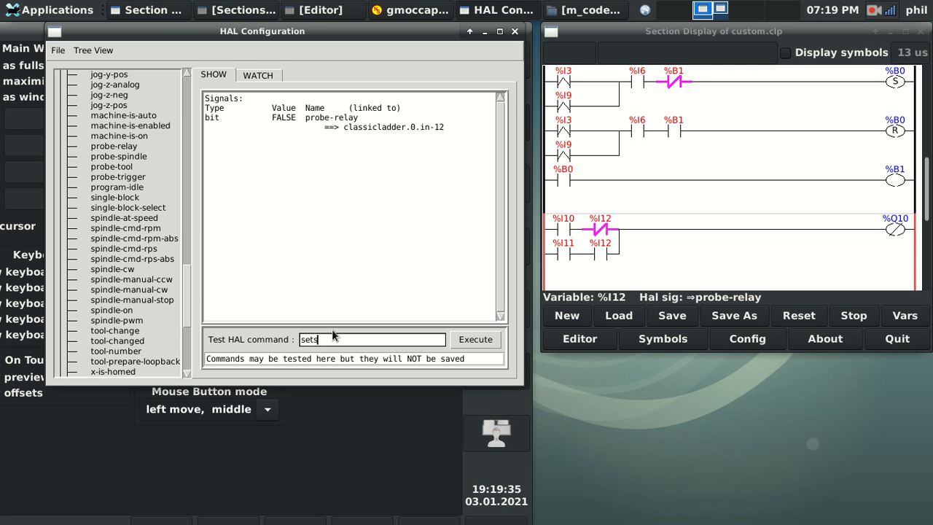
type("pro")
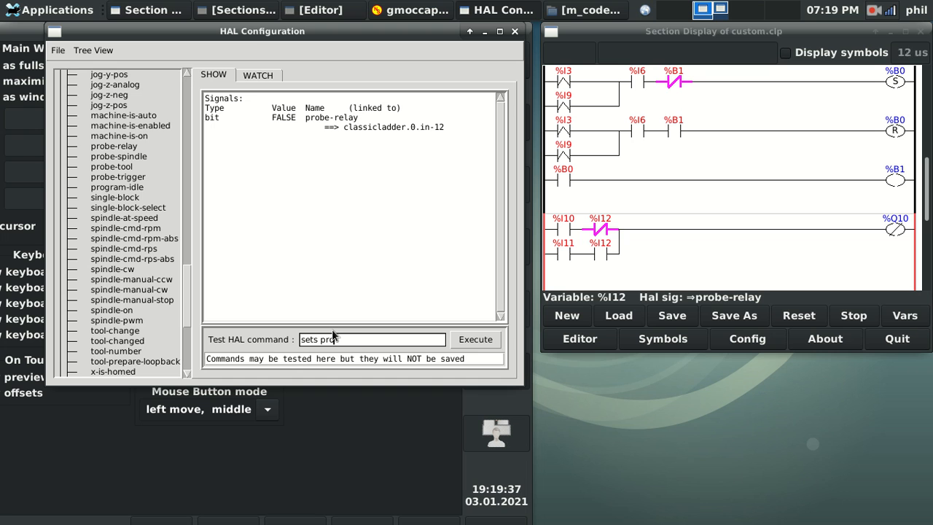
type("be-relay")
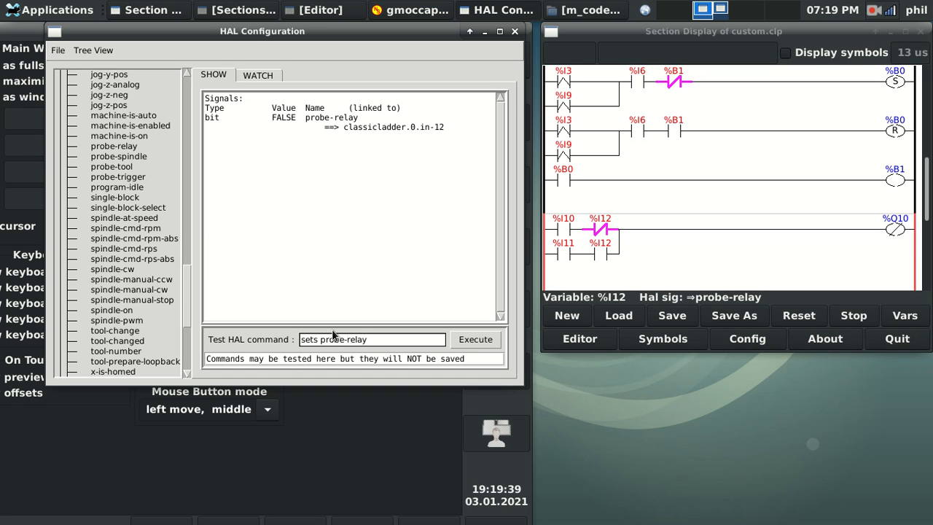
left_click(475, 339)
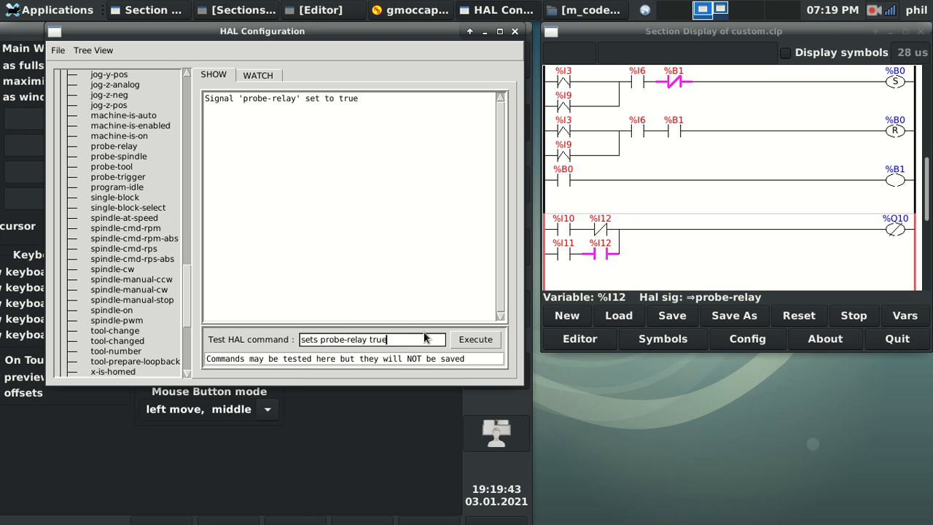
Edit the command to set probe-relay false and execute it.
key("BackSpace")
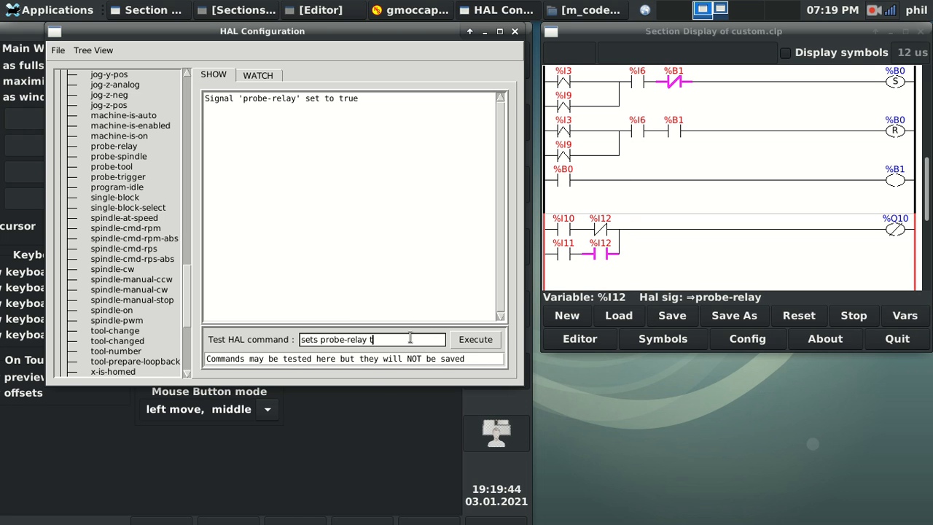
key("BackSpace")
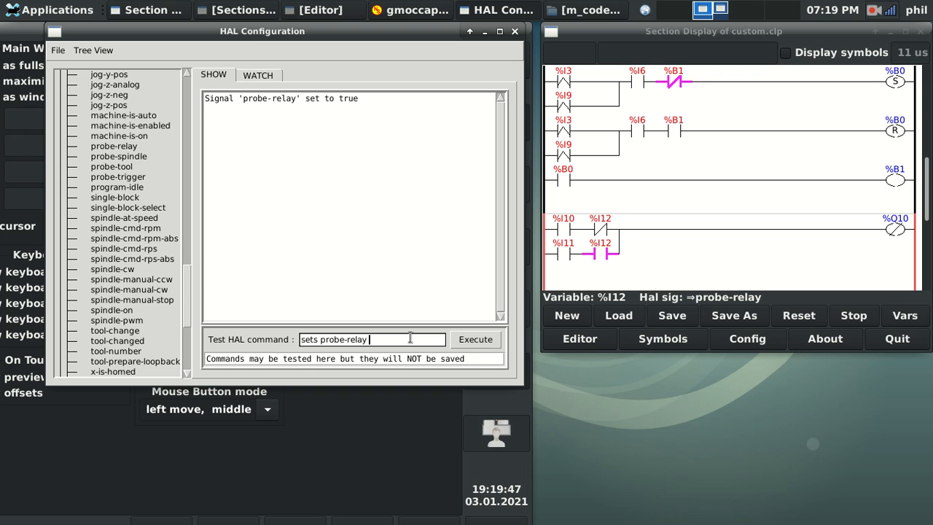
type("false")
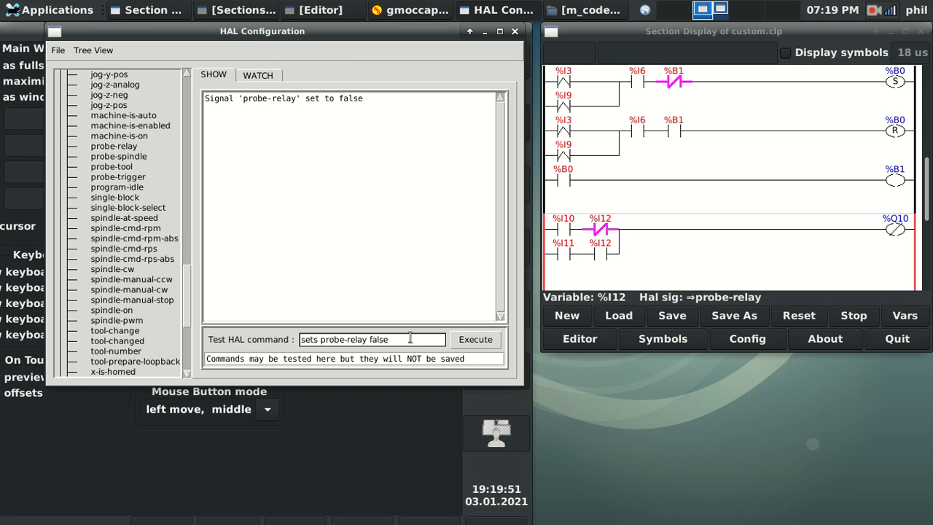
key("BackSpace")
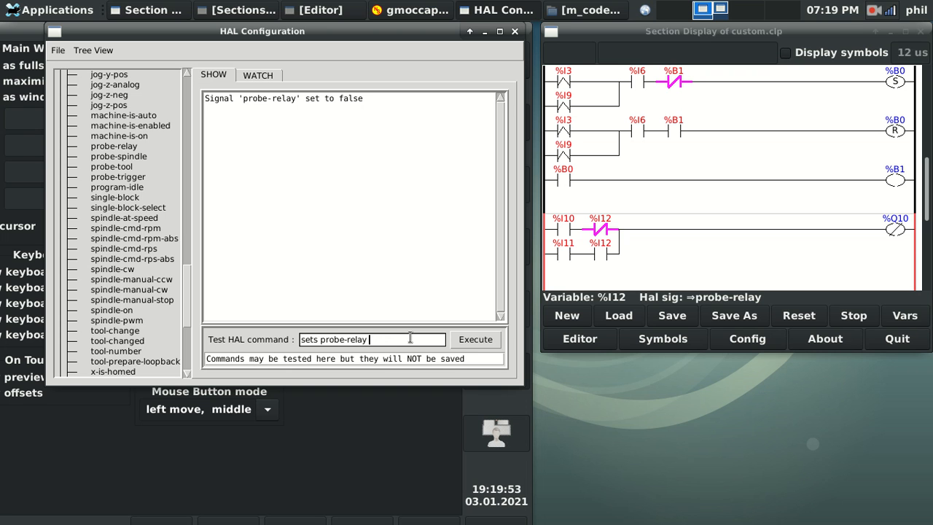
left_click(474, 339)
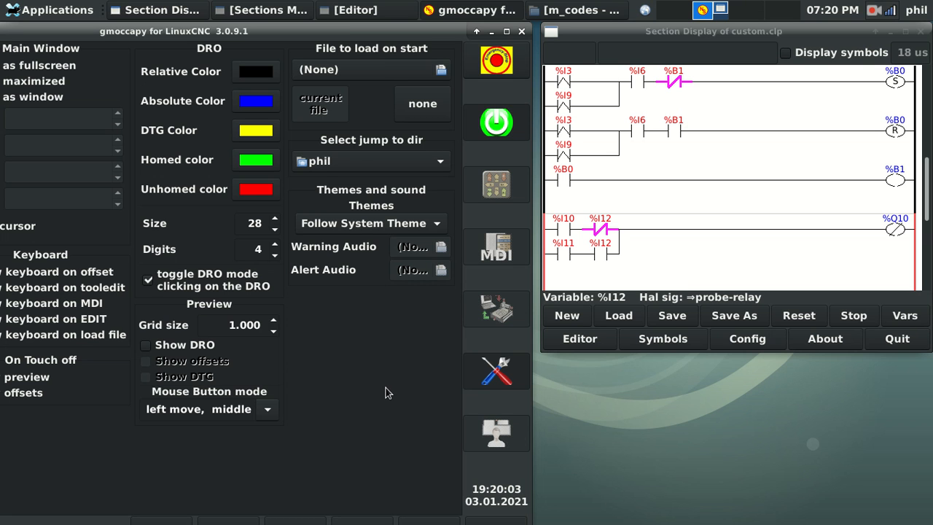
mouse_move(512, 383)
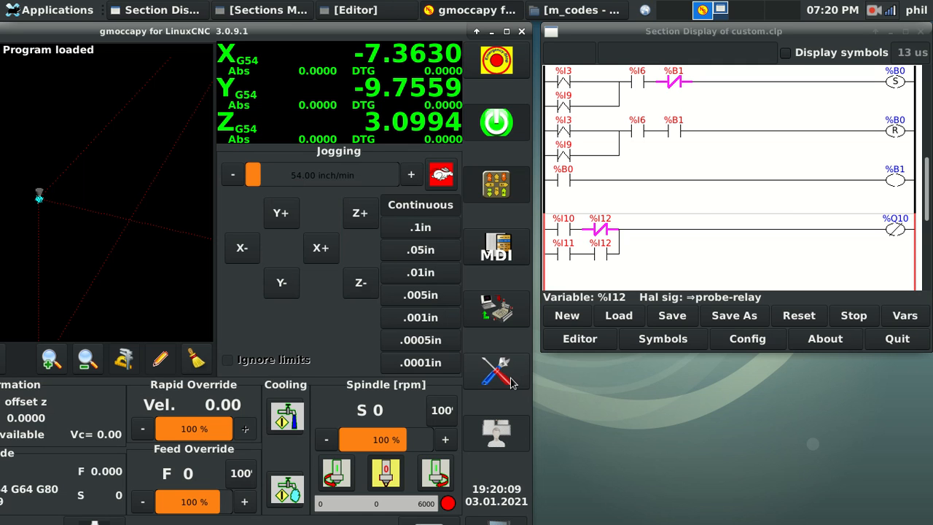
mouse_move(634, 270)
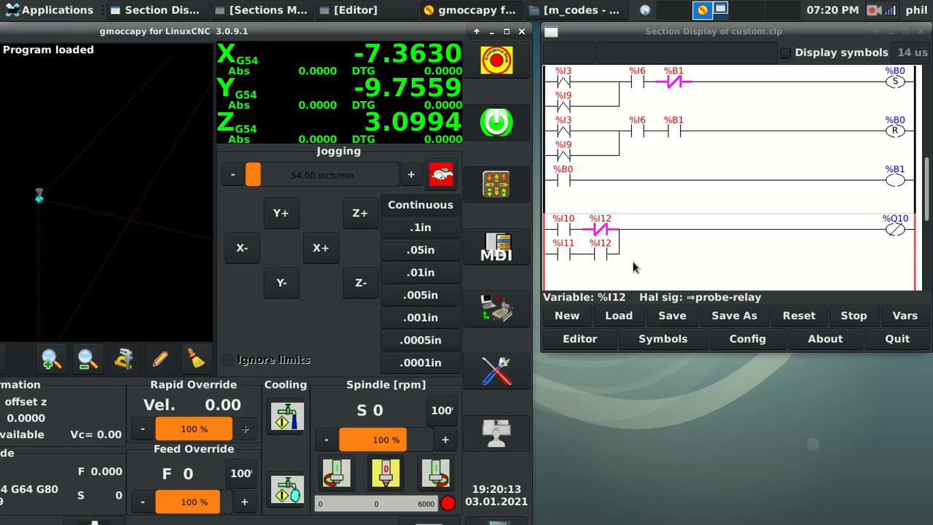
mouse_move(618, 259)
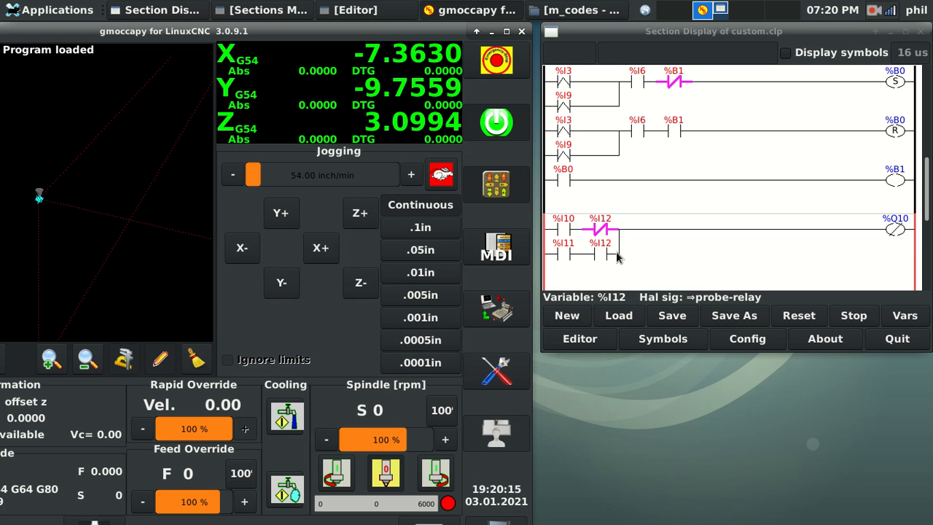
mouse_move(496, 182)
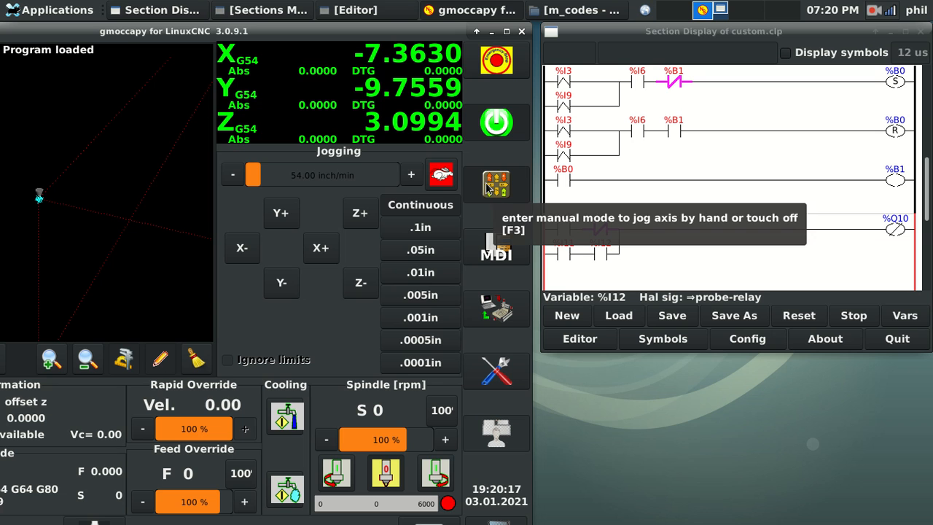
mouse_move(652, 262)
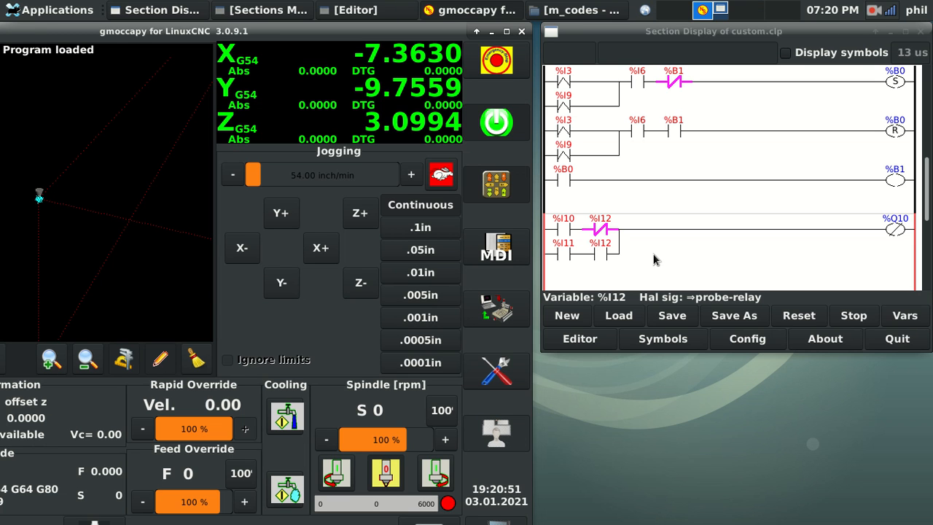
mouse_move(410, 36)
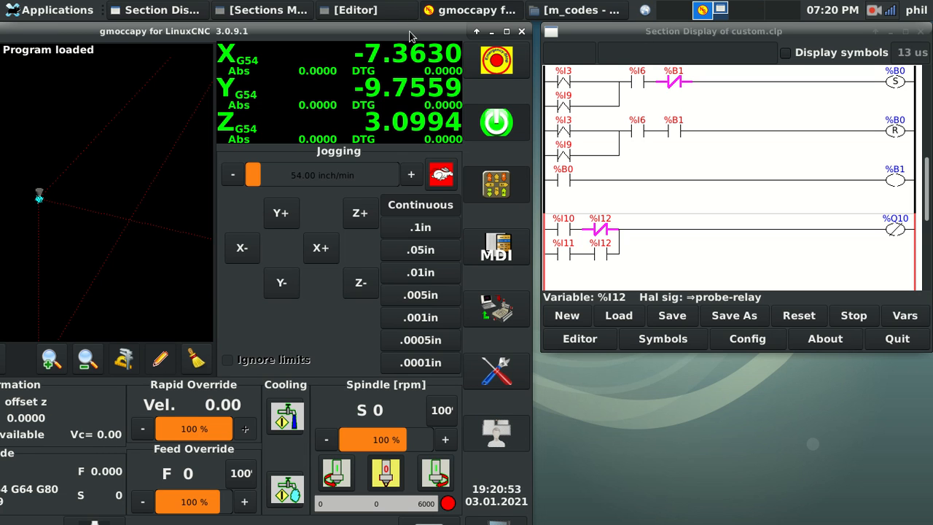
mouse_move(639, 248)
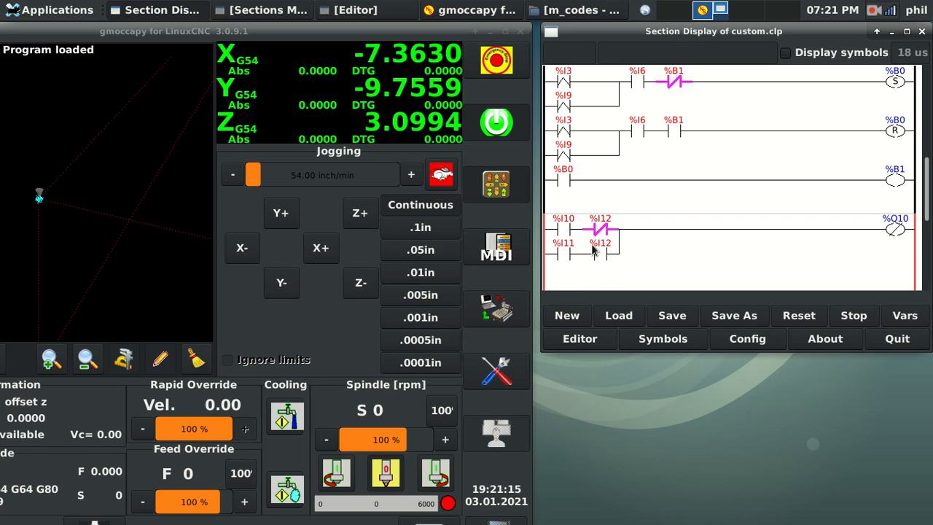
mouse_move(237, 124)
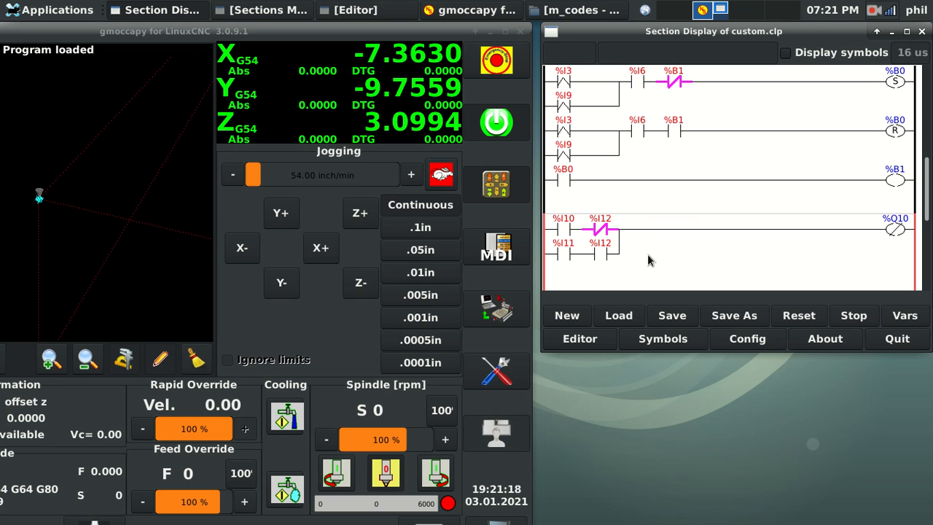
Return to the file manager, go to linuxcnc/configs/rantmill and select rantmill.hal.
left_click(575, 9)
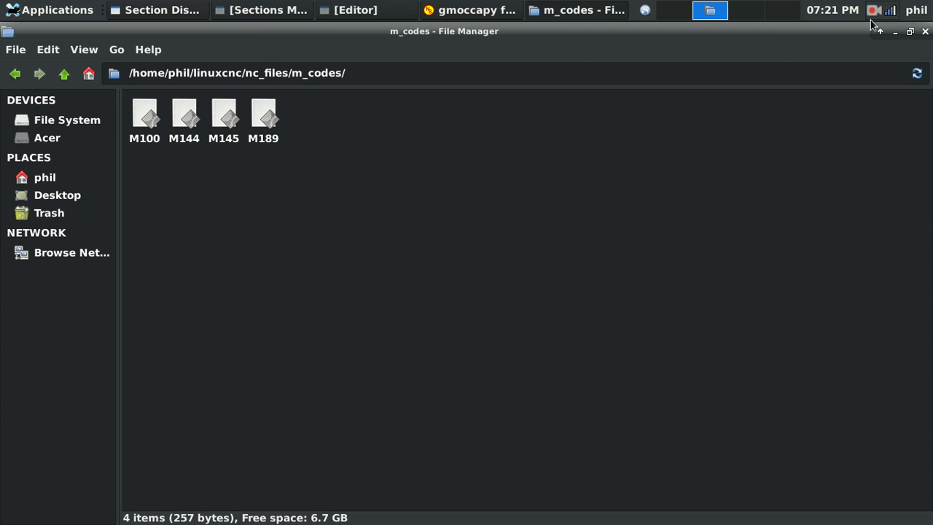
left_click(355, 9)
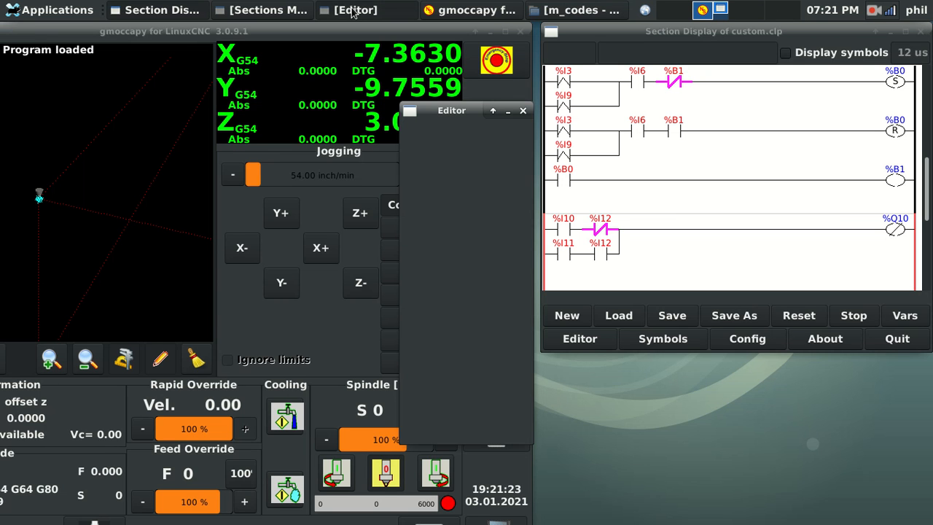
left_click(522, 110)
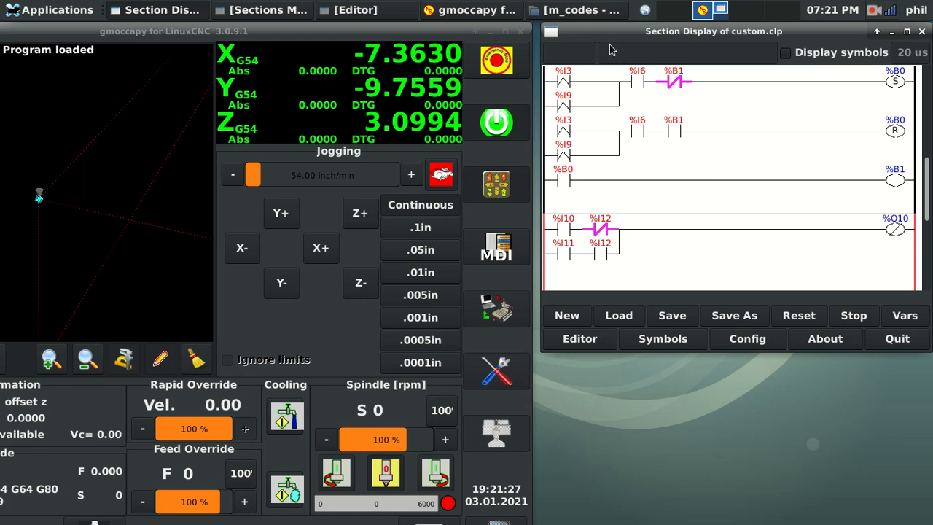
left_click(576, 9)
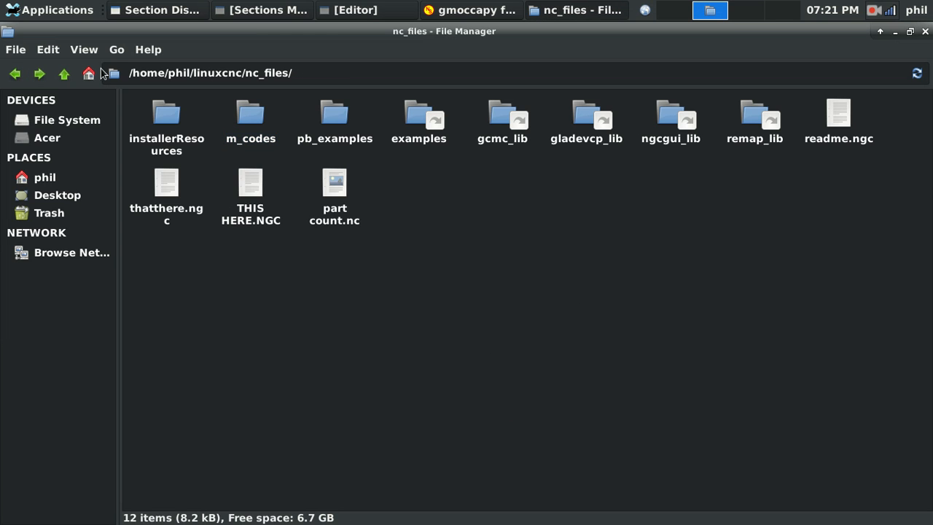
left_click(64, 73)
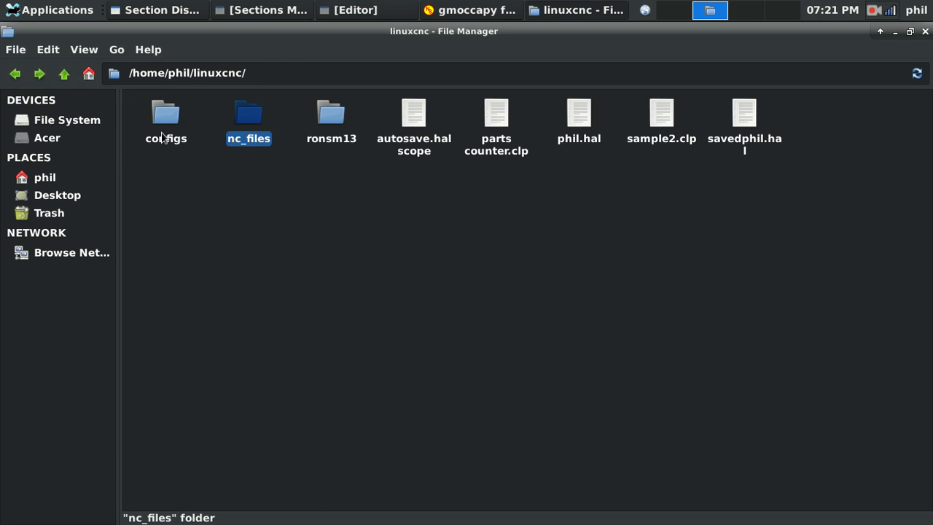
double_click(165, 113)
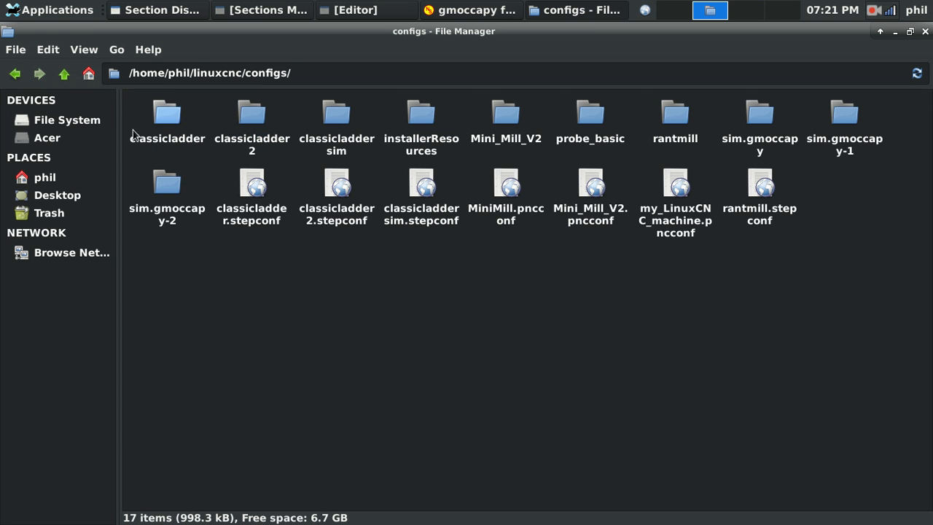
double_click(674, 113)
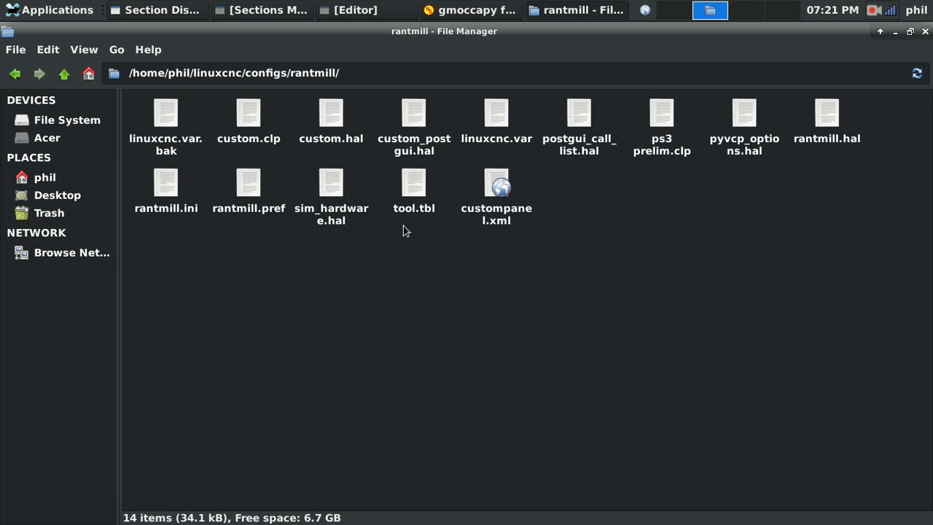
mouse_move(358, 397)
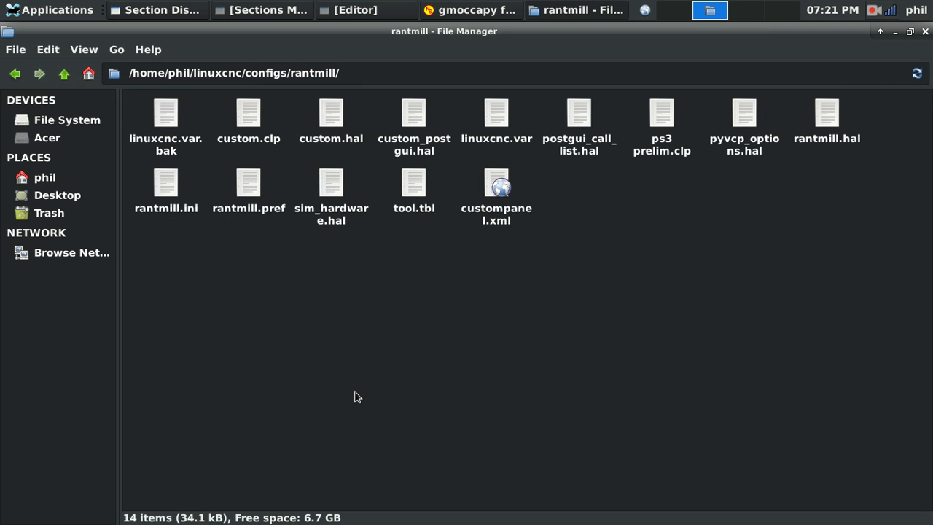
left_click(826, 113)
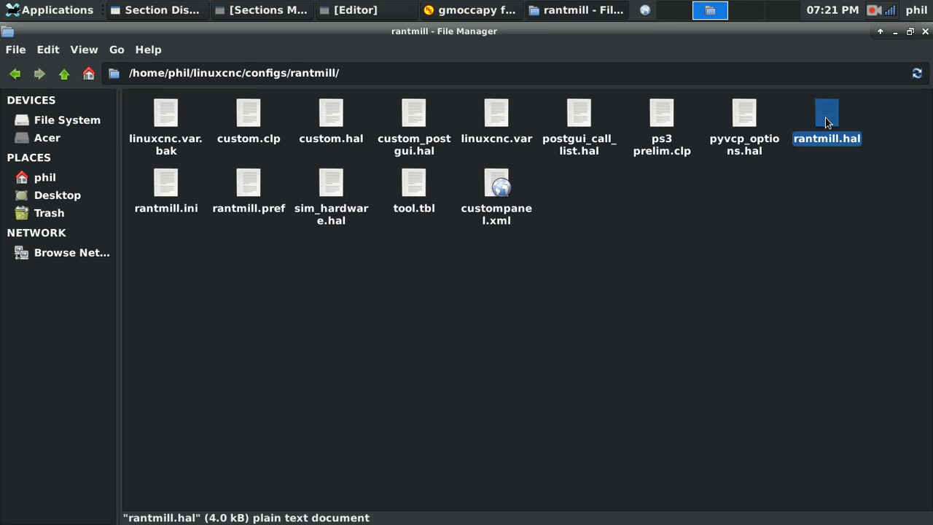
Open rantmill.hal in Mousepad, show the classicladder_rt line, then close and answer the save prompt.
double_click(826, 113)
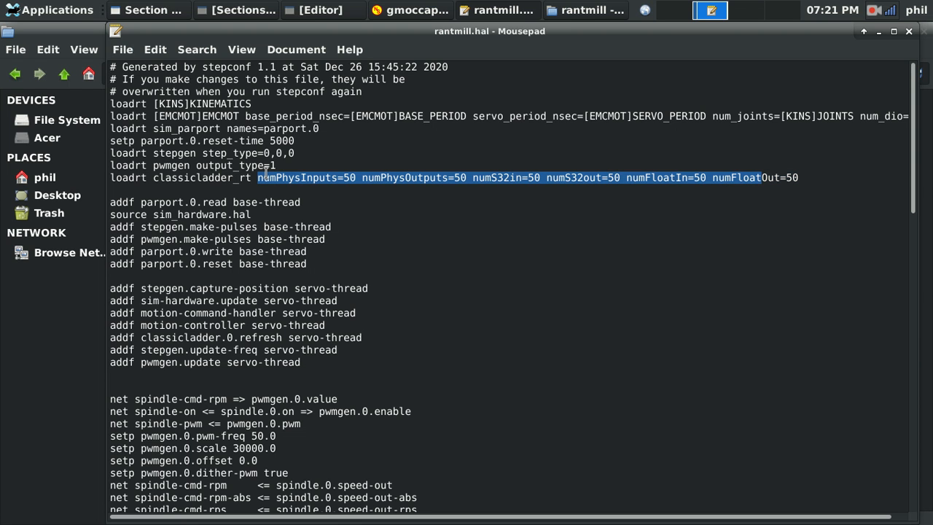
mouse_move(432, 175)
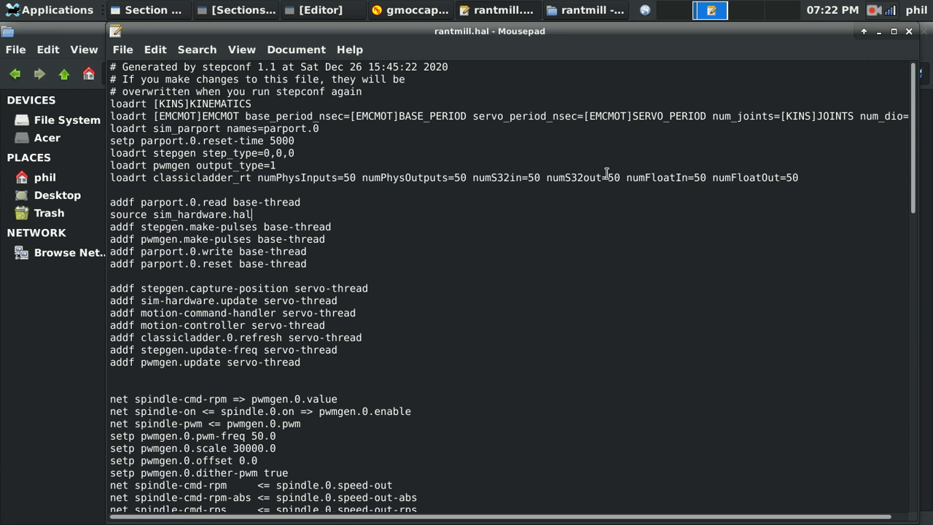
mouse_move(811, 177)
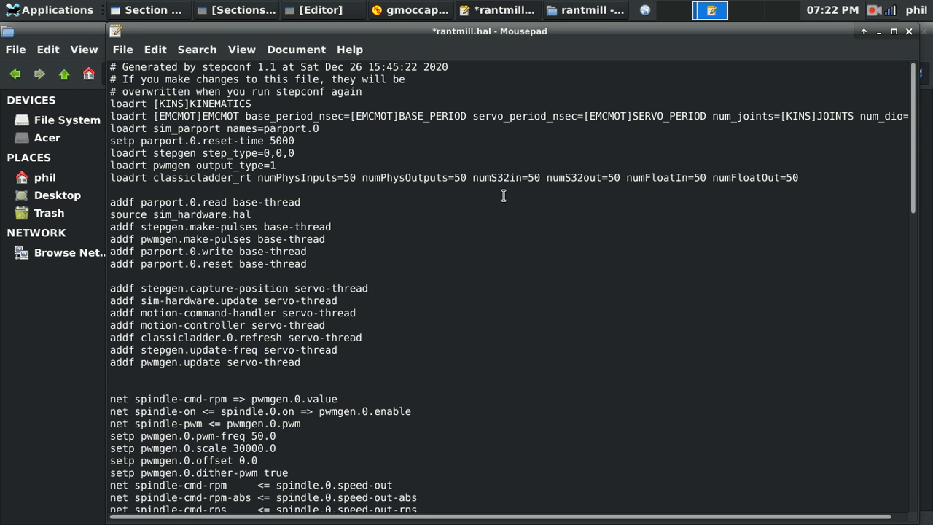
left_click(802, 177)
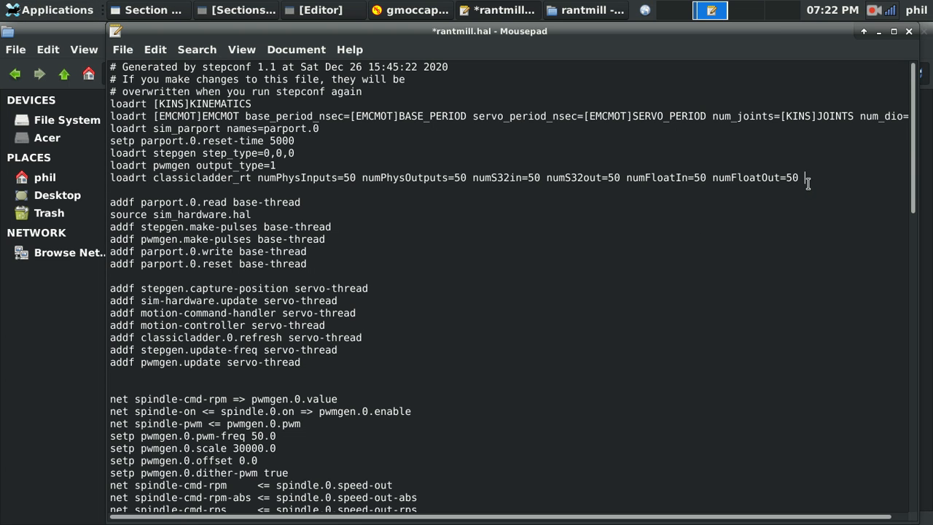
mouse_move(211, 192)
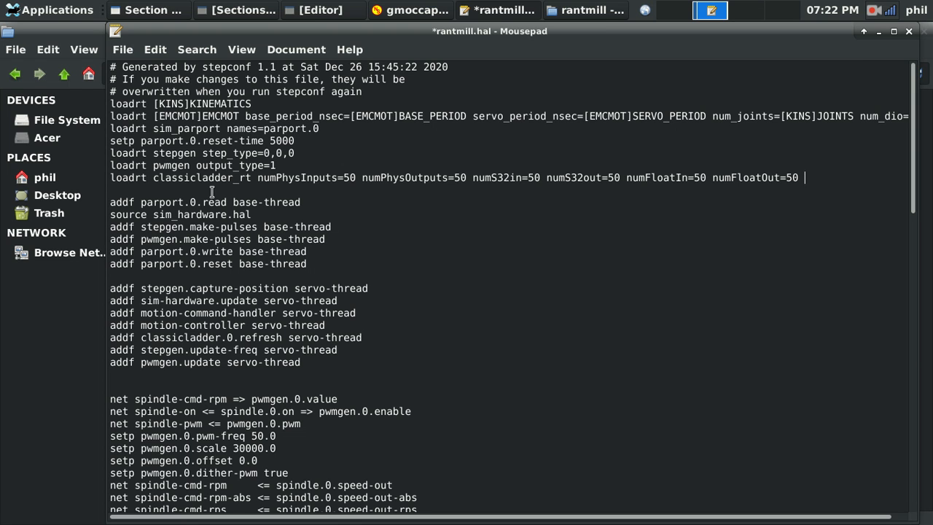
mouse_move(792, 172)
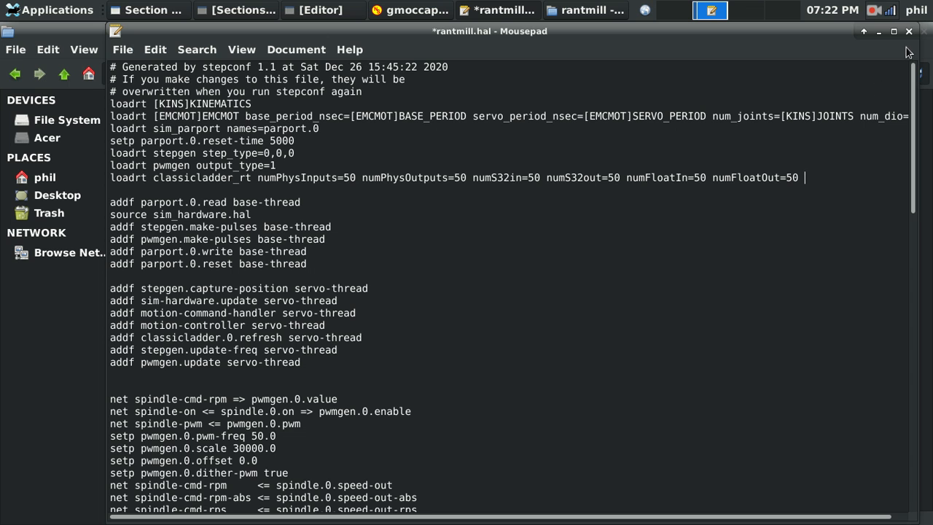
left_click(908, 31)
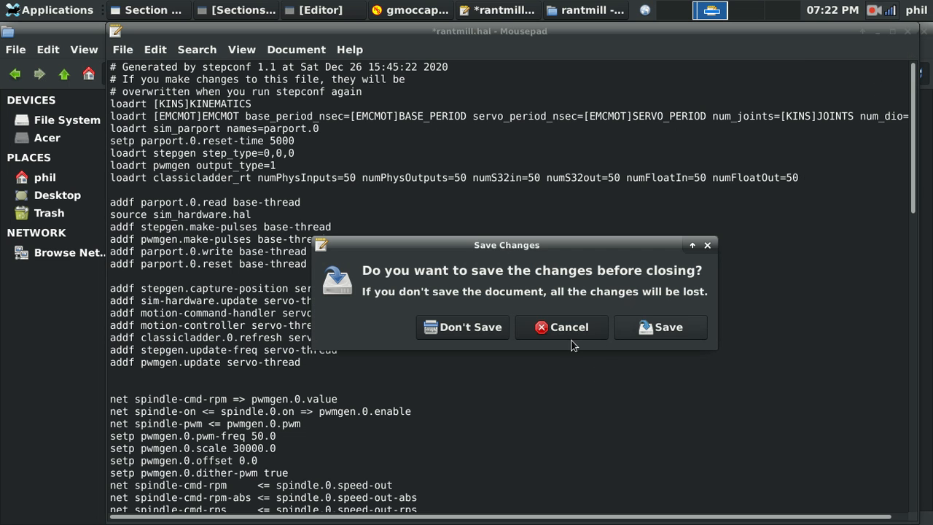
left_click(462, 326)
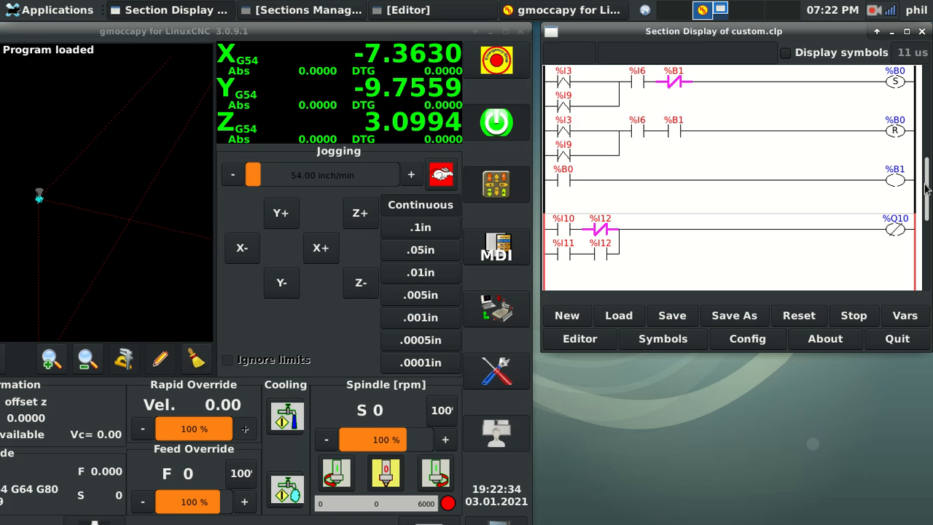
scroll("down", 3)
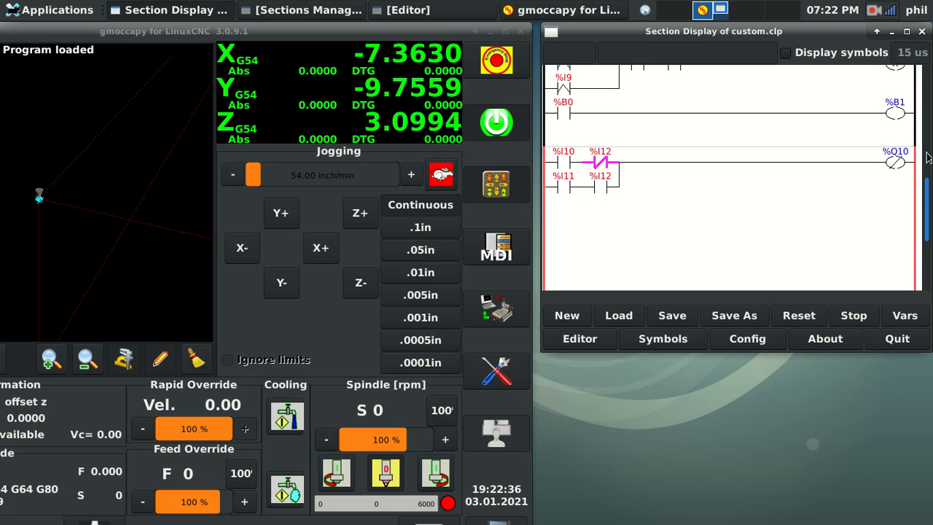
scroll("up", 3)
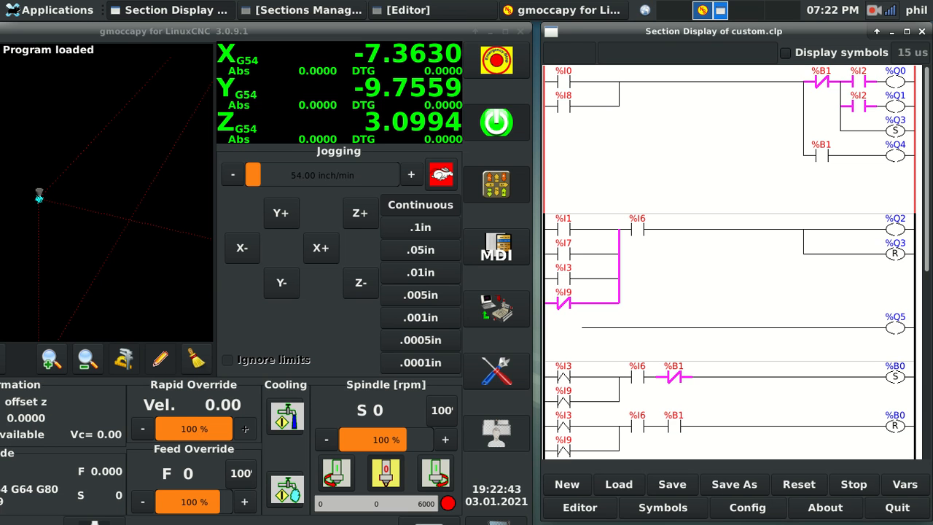
scroll("down", 3)
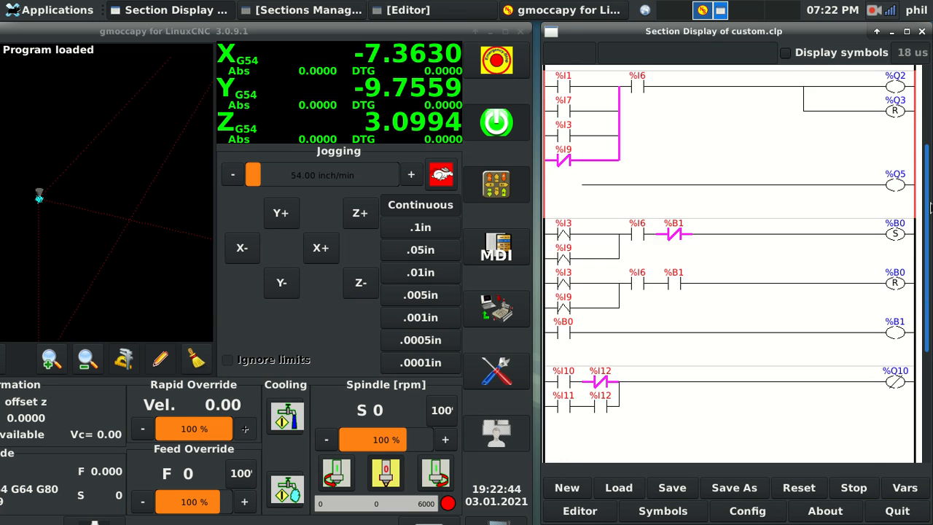
scroll("up", 3)
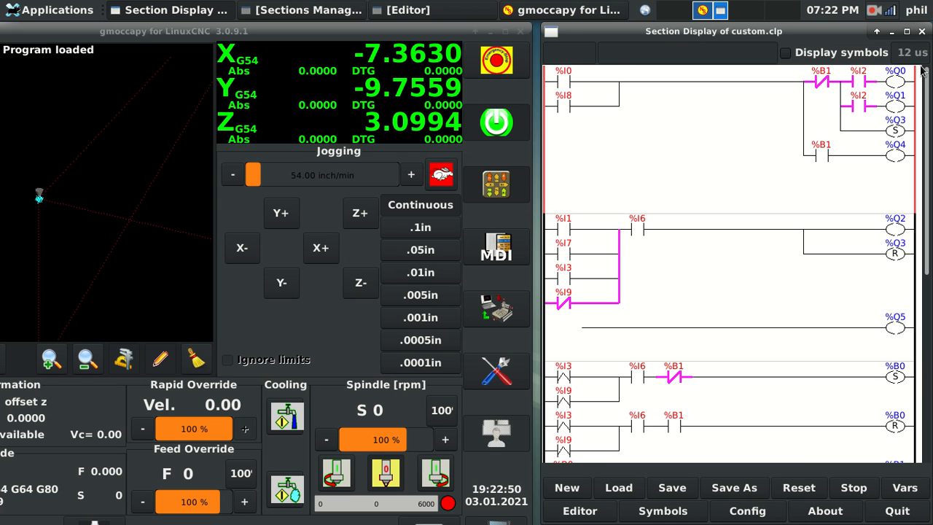
mouse_move(781, 90)
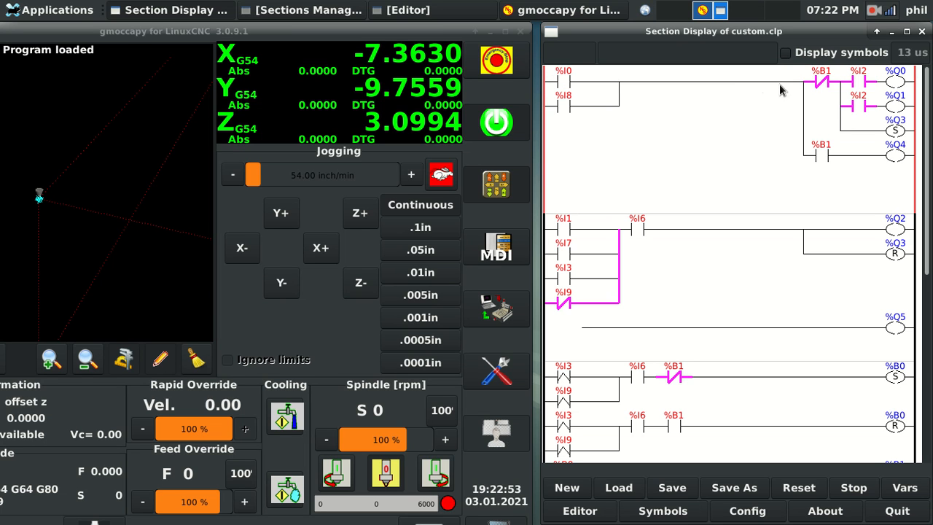
mouse_move(590, 88)
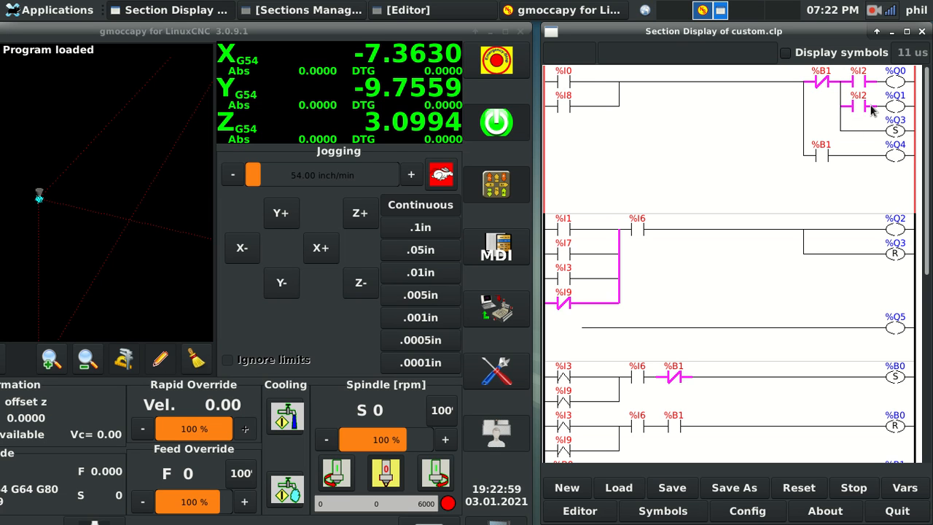
mouse_move(724, 207)
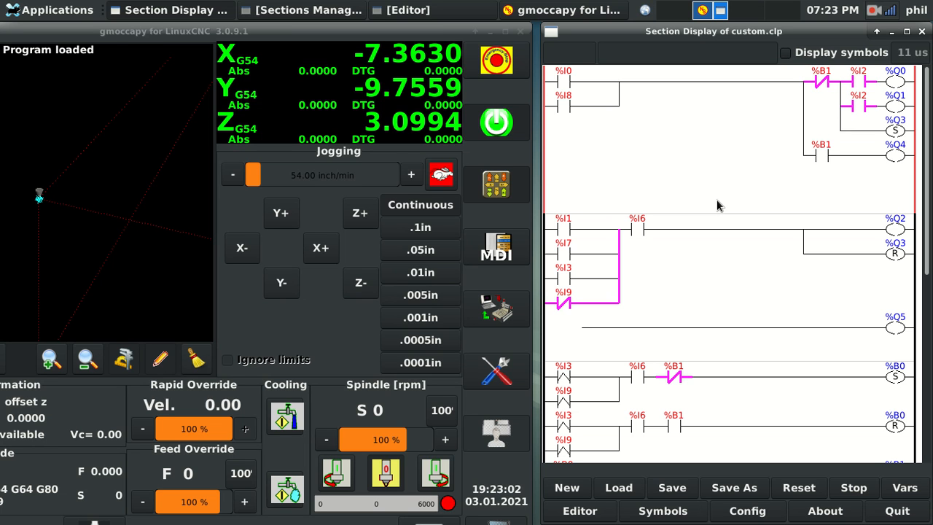
mouse_move(705, 286)
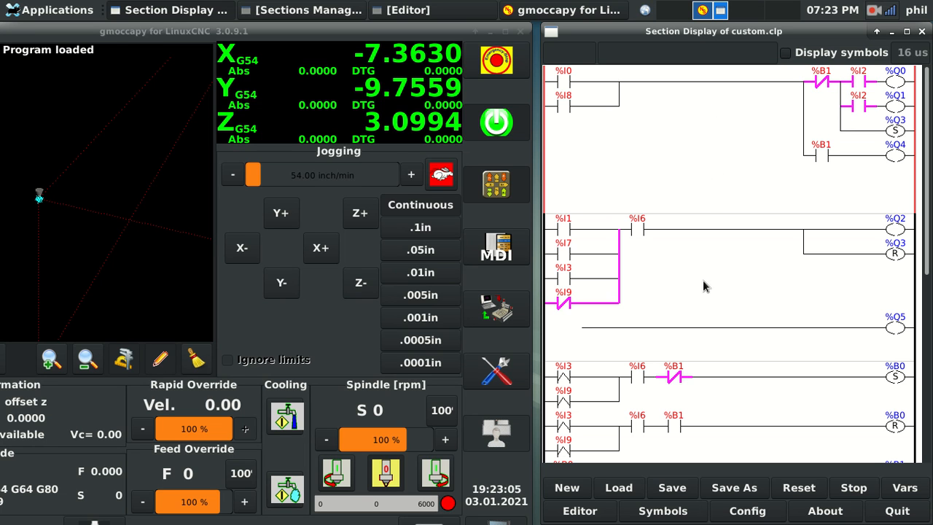
mouse_move(717, 372)
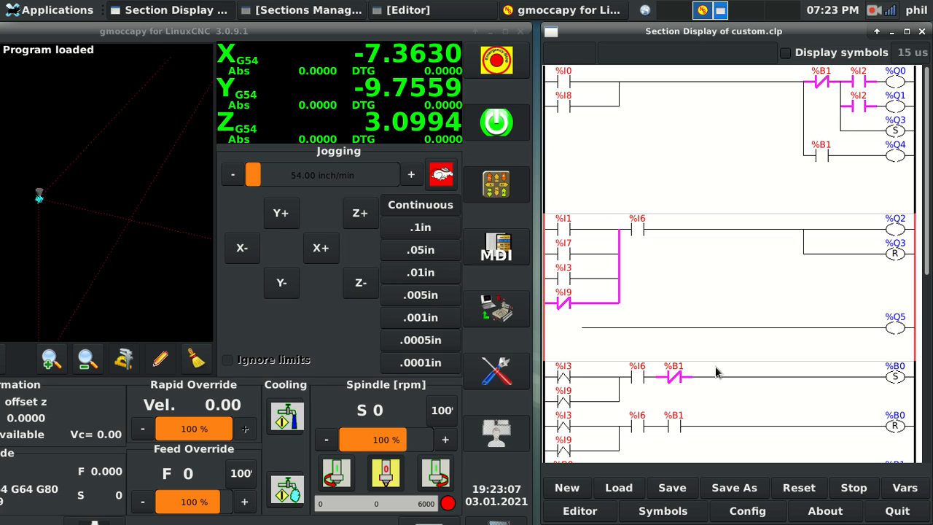
mouse_move(687, 116)
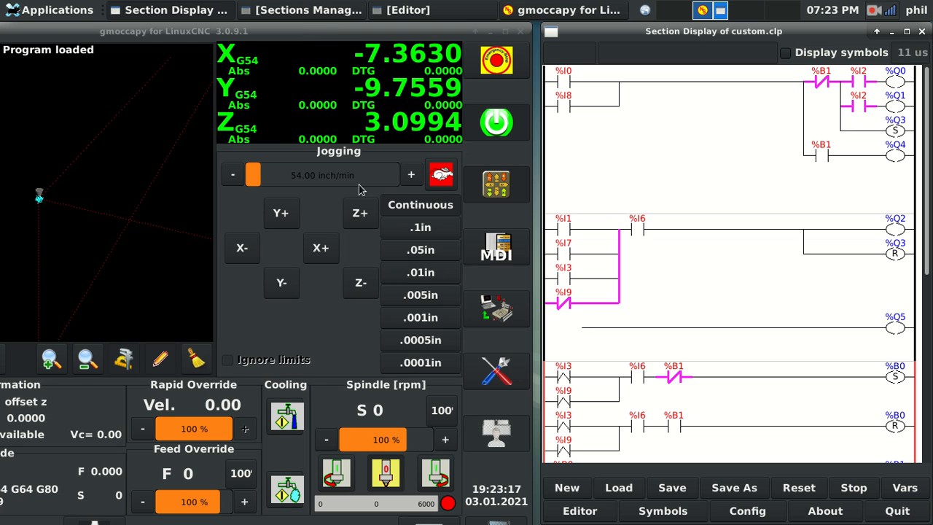
mouse_move(665, 152)
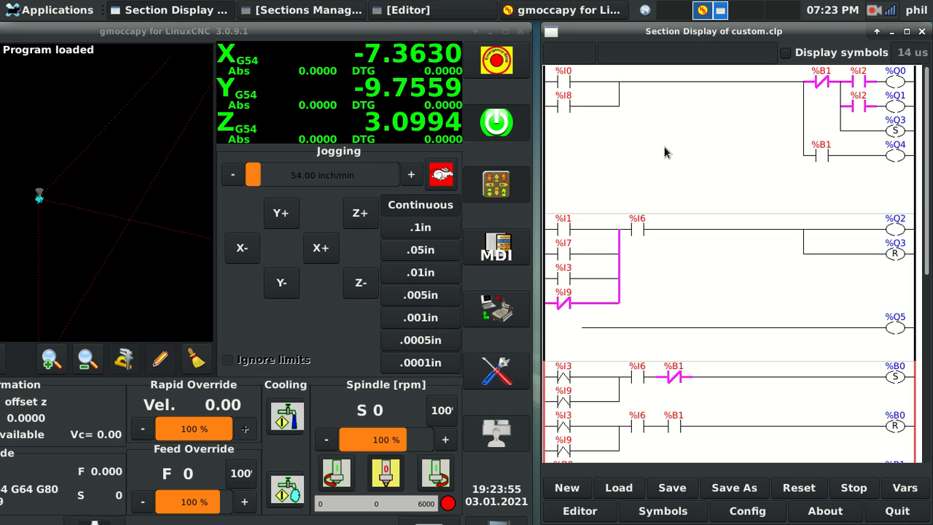
mouse_move(645, 6)
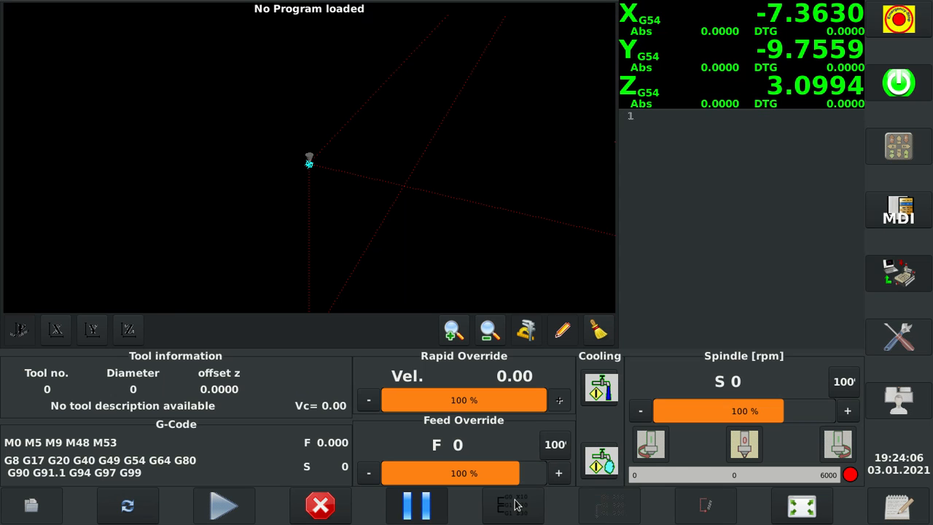
mouse_move(512, 505)
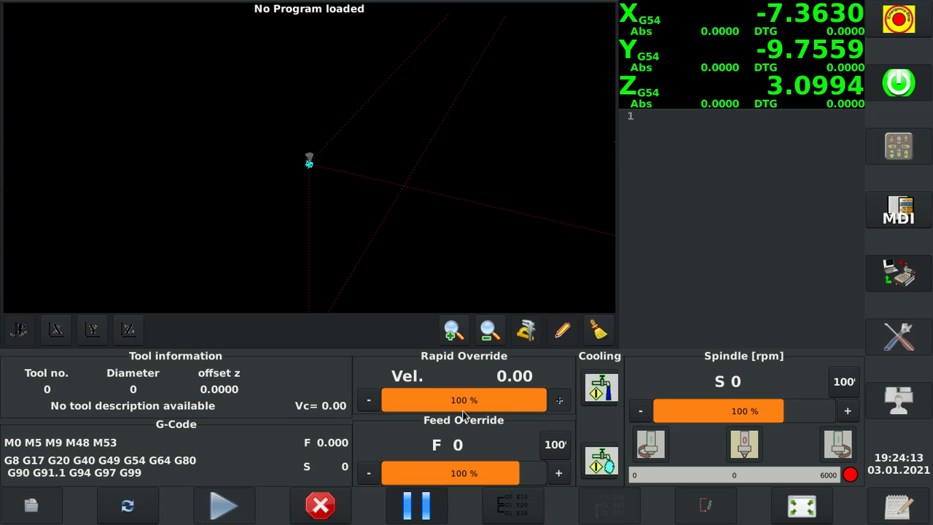
mouse_move(229, 275)
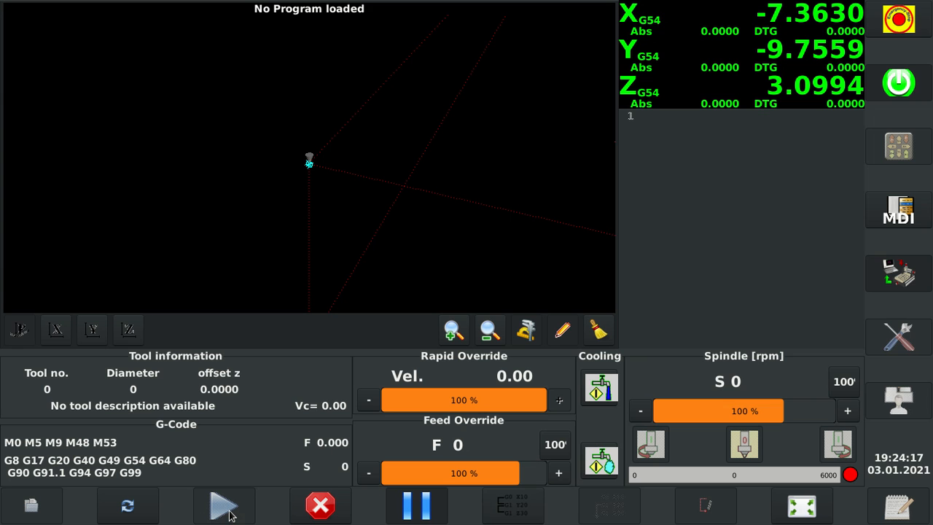
mouse_move(231, 496)
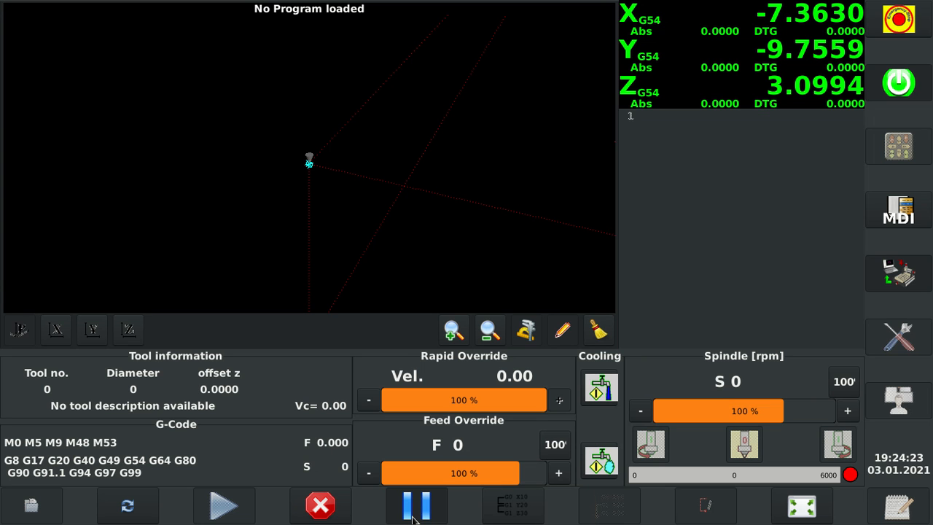
mouse_move(512, 505)
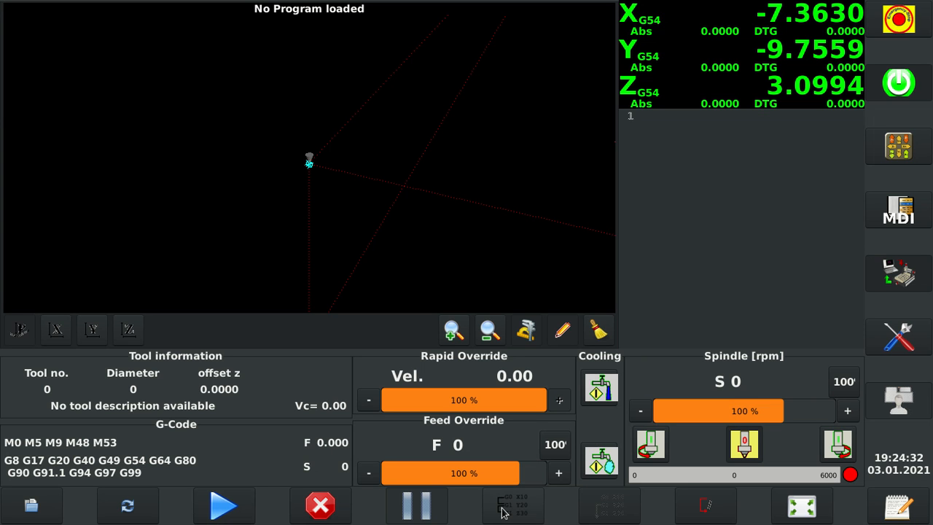
mouse_move(224, 505)
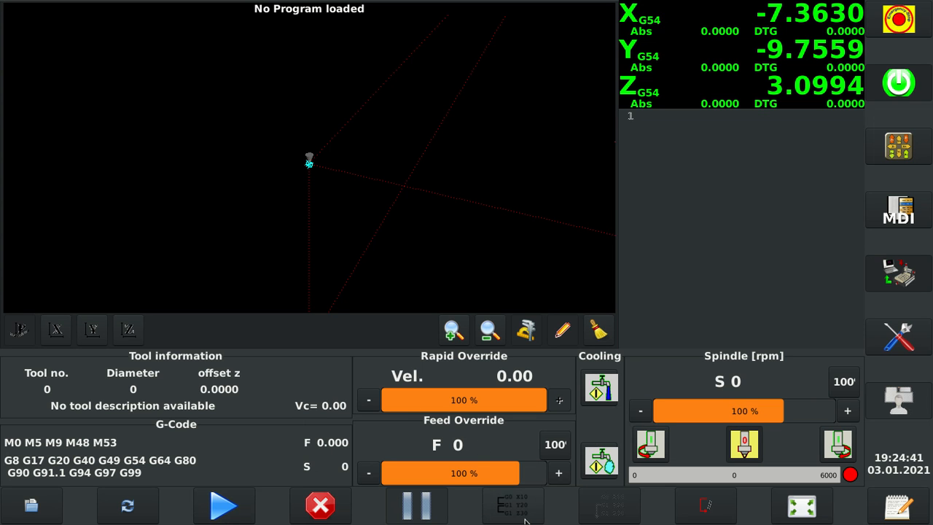
mouse_move(223, 505)
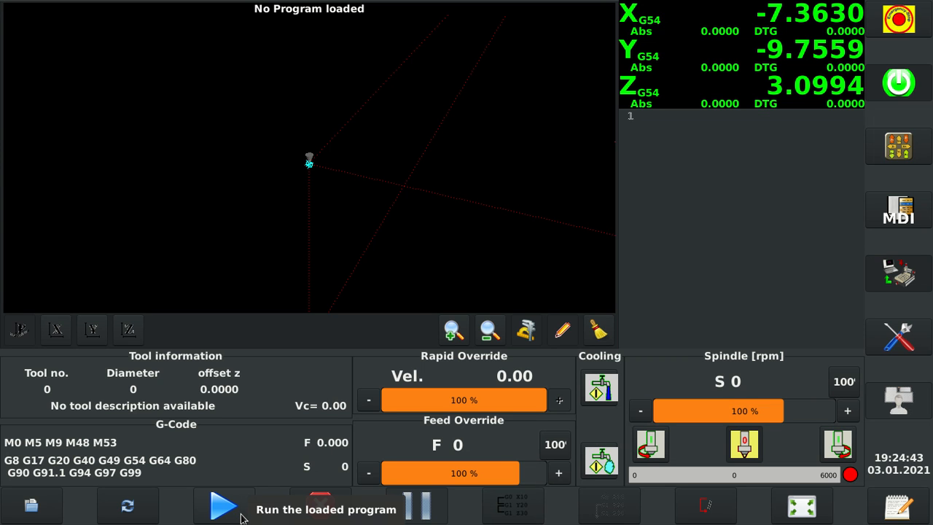
Use gmoccapy's cycle start and MDI buttons on the bottom and right edges.
left_click(223, 506)
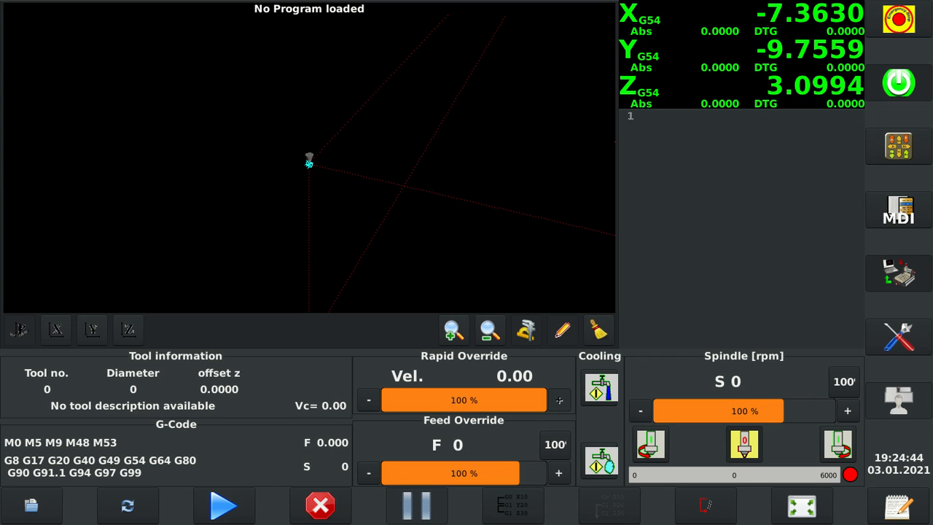
mouse_move(416, 505)
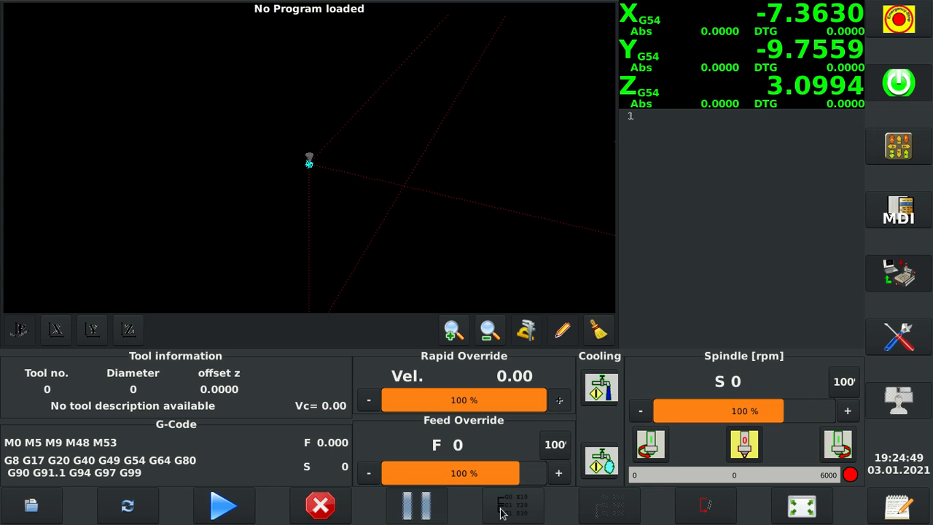
mouse_move(415, 505)
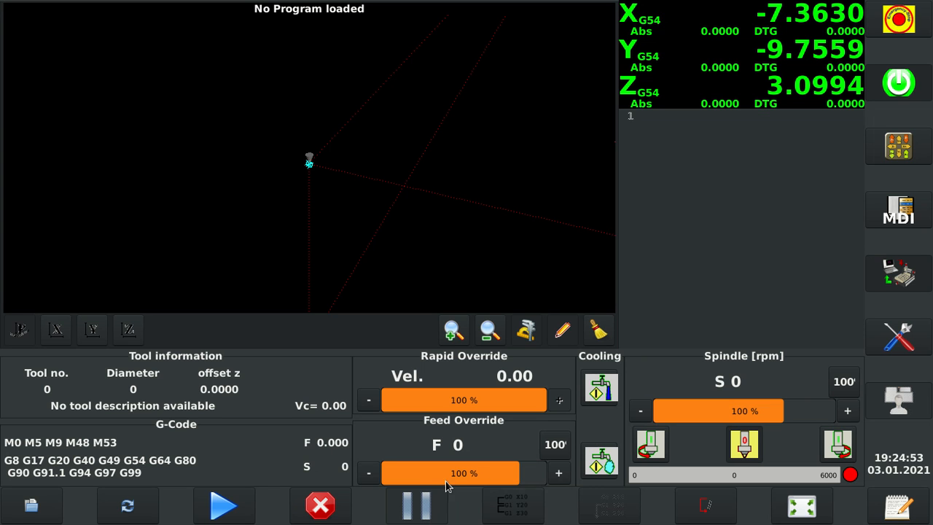
mouse_move(415, 505)
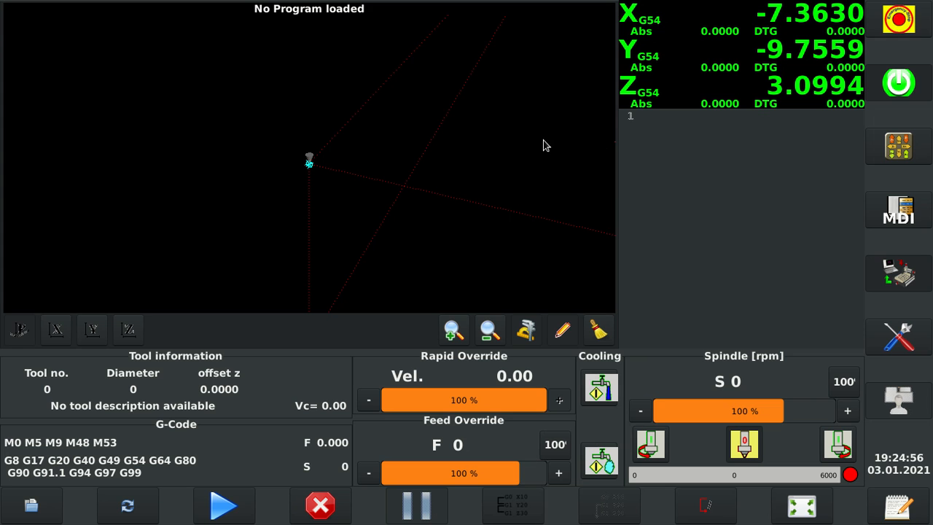
mouse_move(601, 147)
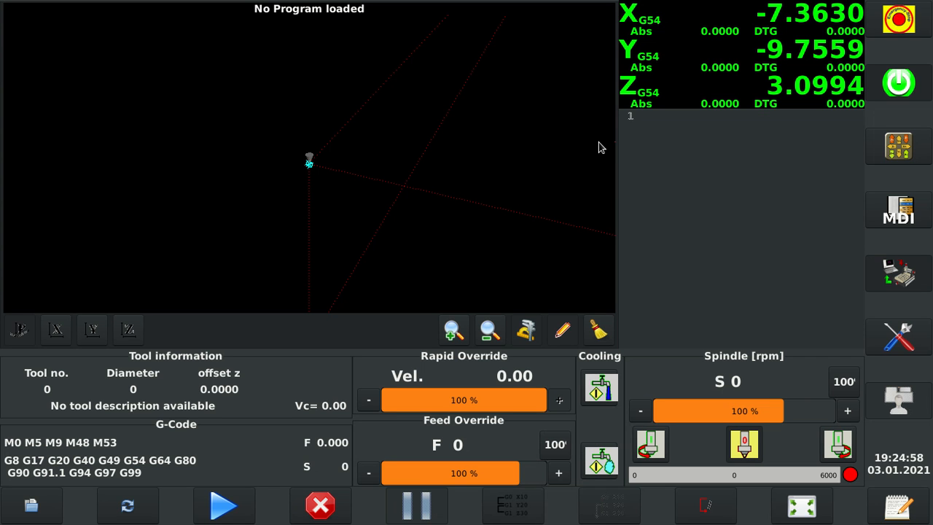
mouse_move(440, 444)
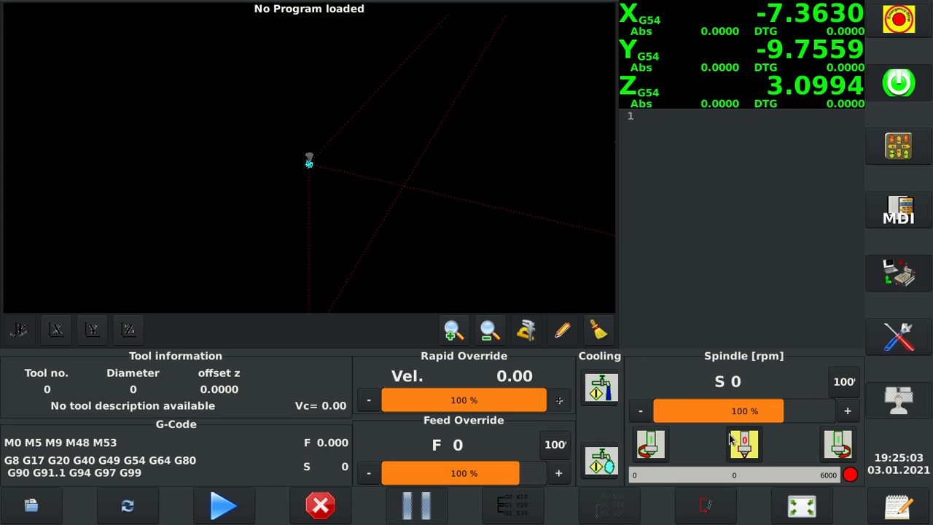
mouse_move(742, 435)
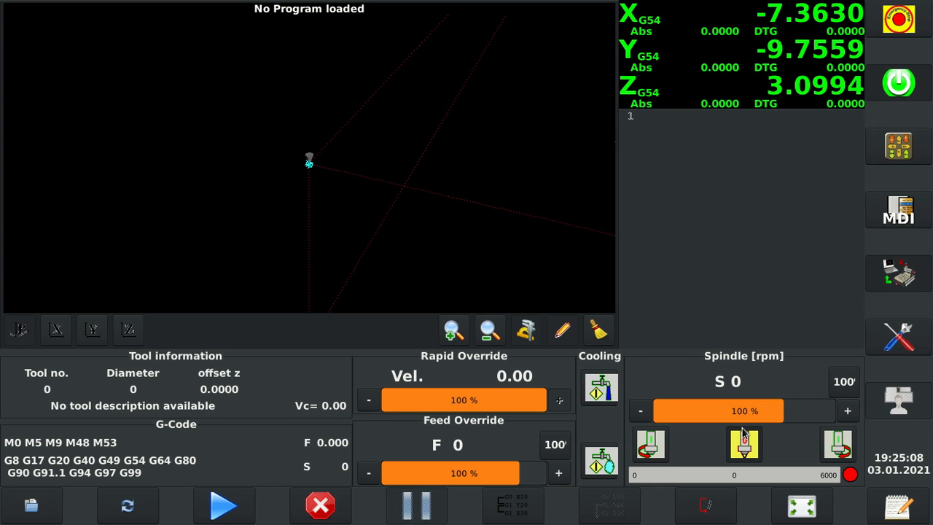
mouse_move(705, 428)
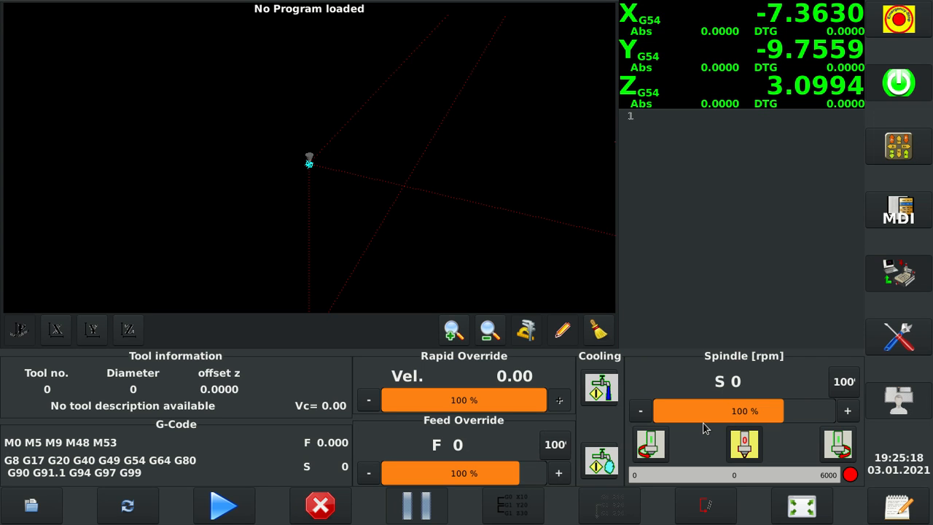
mouse_move(822, 450)
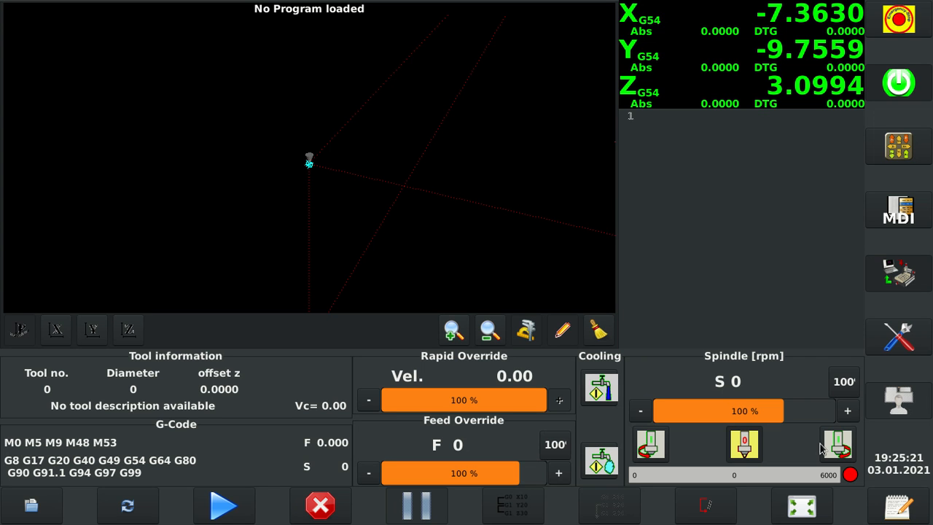
mouse_move(910, 232)
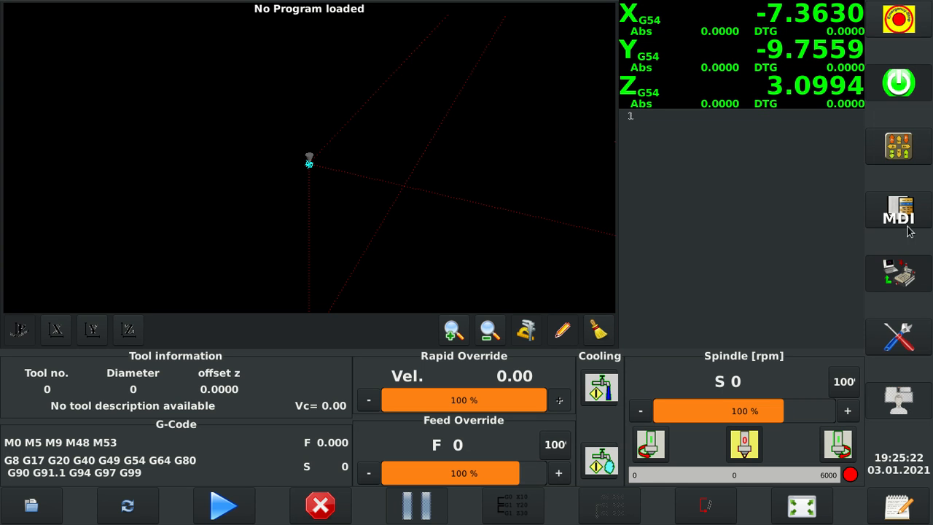
left_click(898, 337)
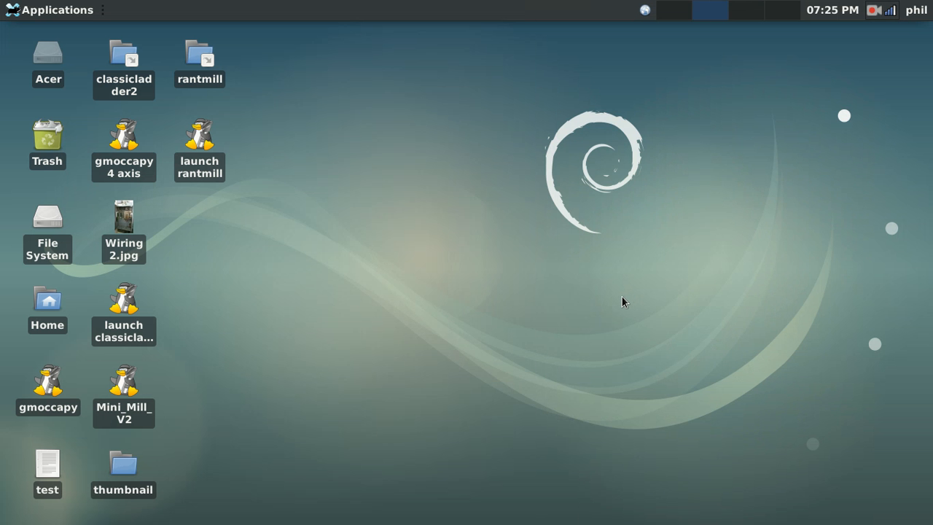
mouse_move(629, 281)
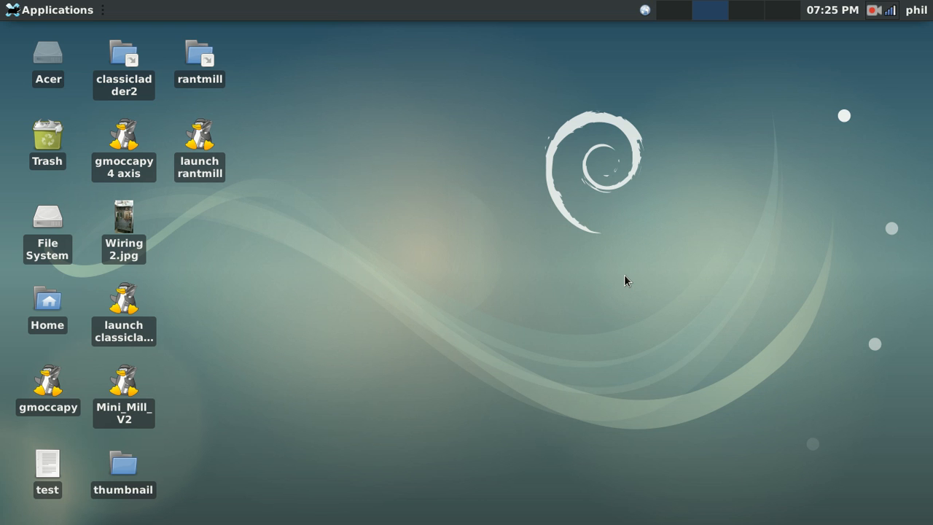
mouse_move(620, 289)
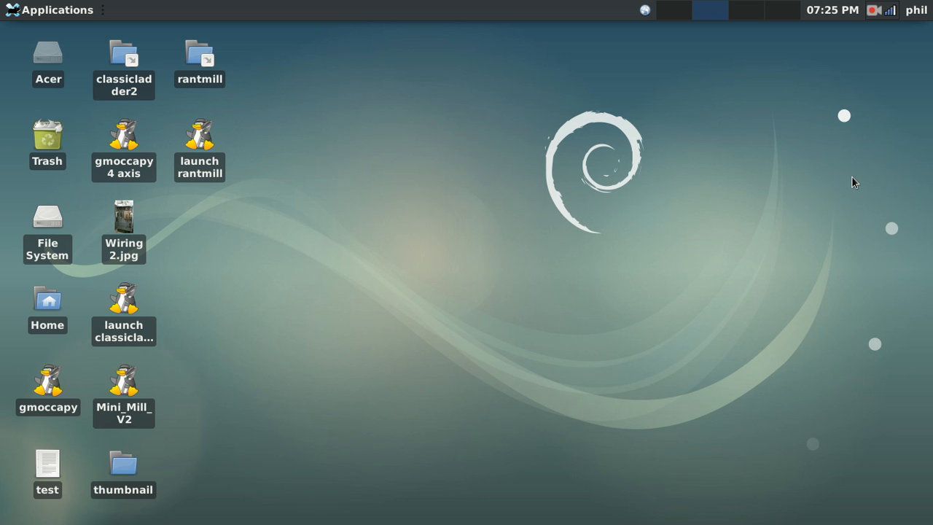
mouse_move(889, 6)
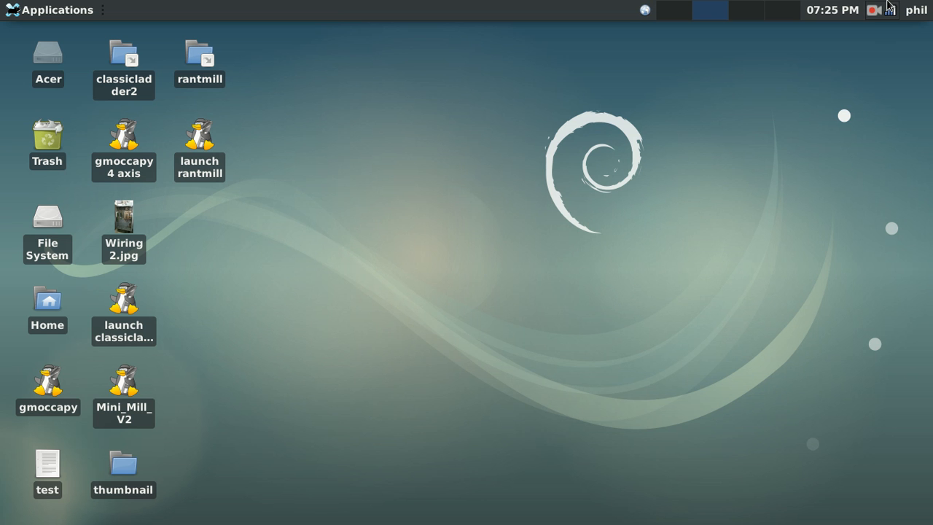